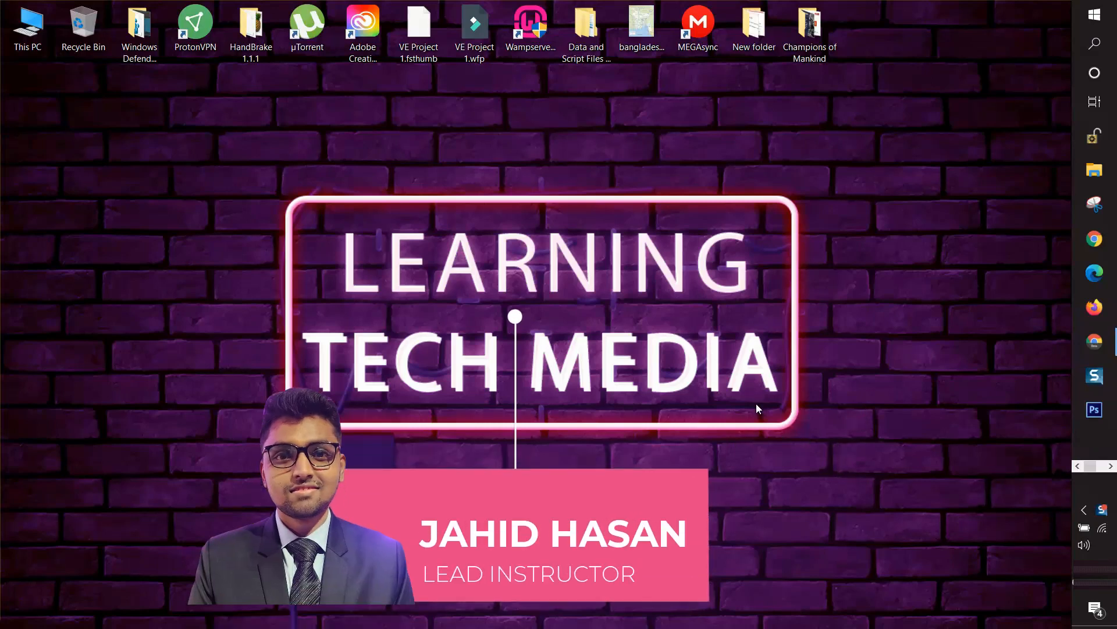
pyautogui.moveTo(836, 370)
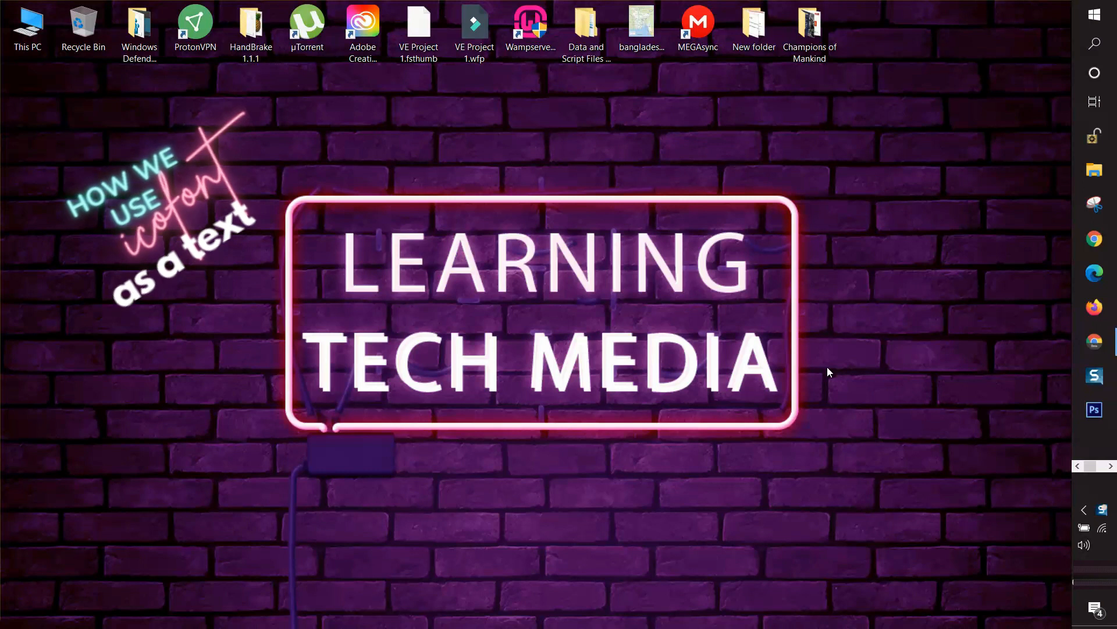
# Step: Search for 'icofont' in Chrome and reach the icofont.com home page
pyautogui.click(1096, 410)
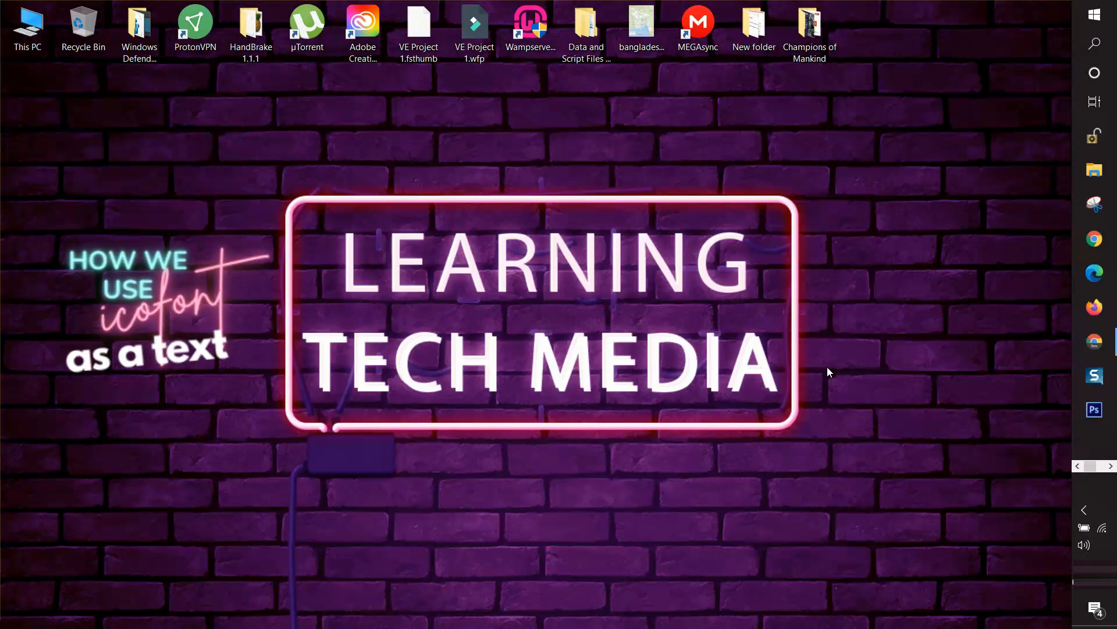
pyautogui.moveTo(1057, 337)
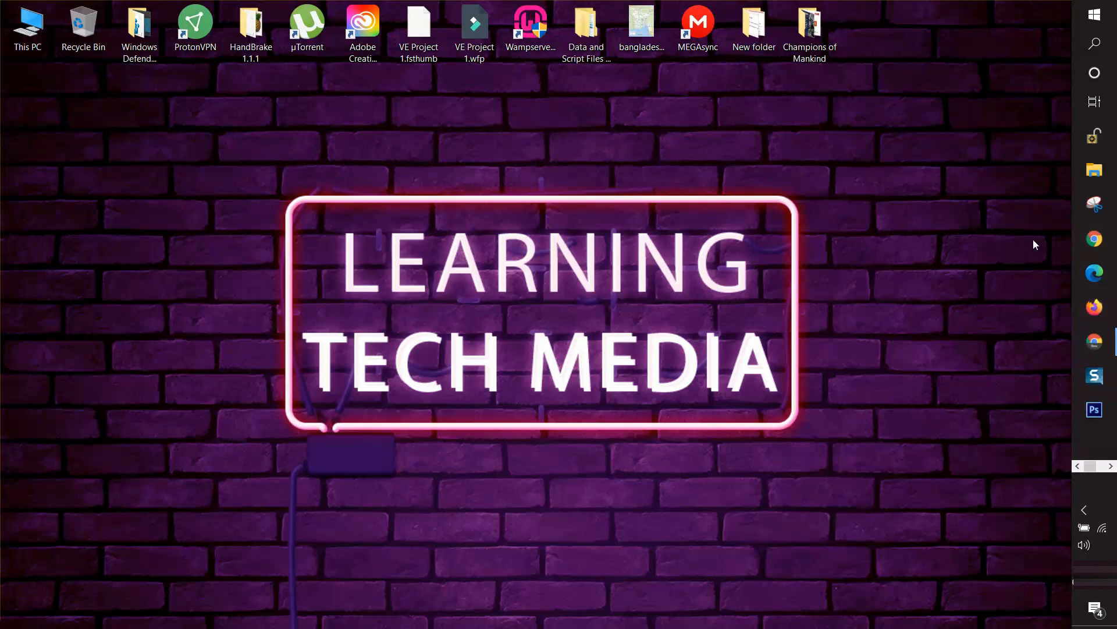
pyautogui.click(1094, 237)
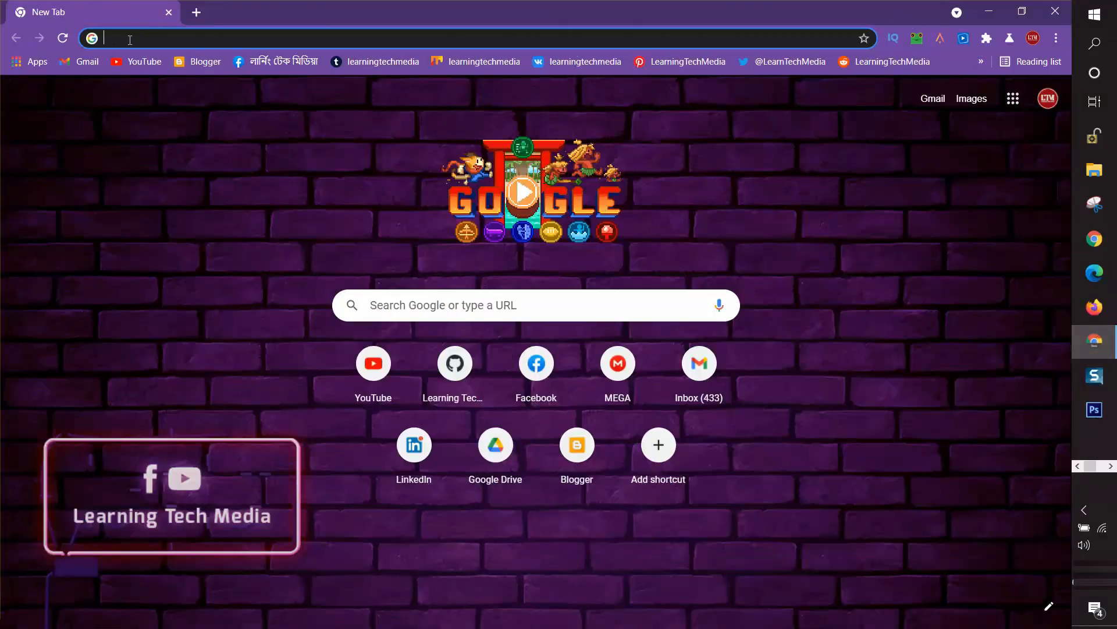
pyautogui.write('icofont&oq=&sourceid=chrome&ie=UTF-8')
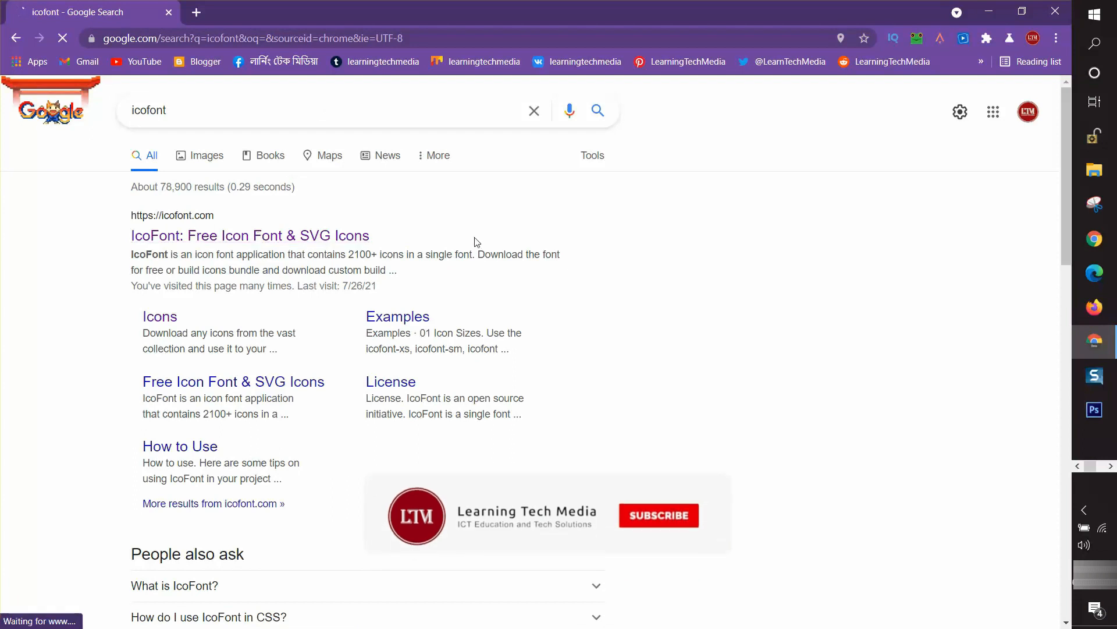
pyautogui.click(250, 235)
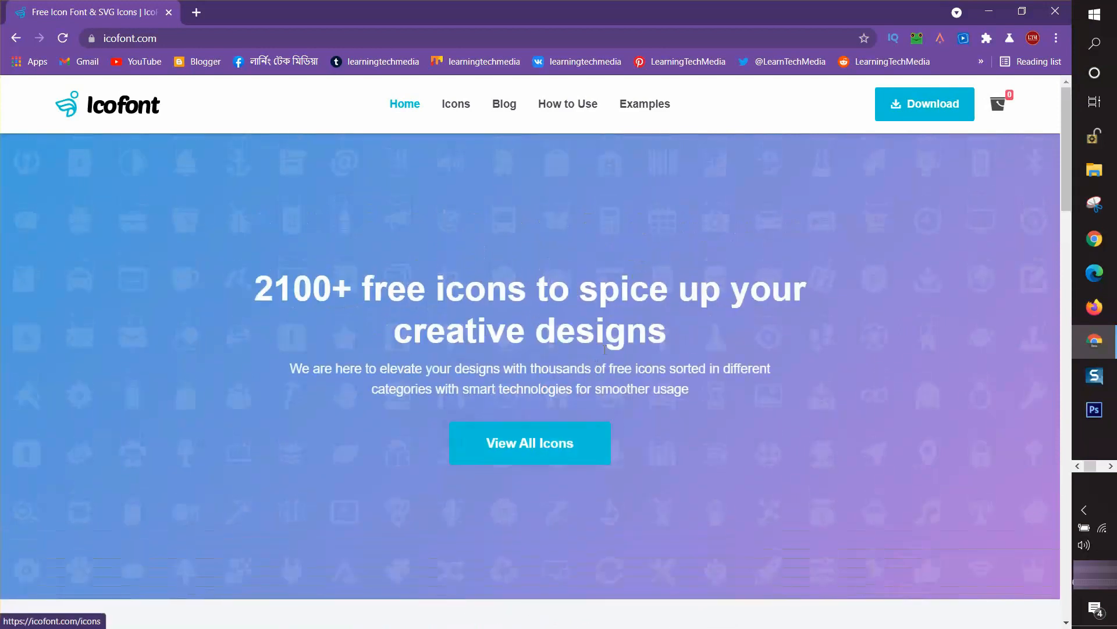
# Step: Bring up the View All Icons gallery and copy the alarm bell icon glyph
pyautogui.scroll(-3)
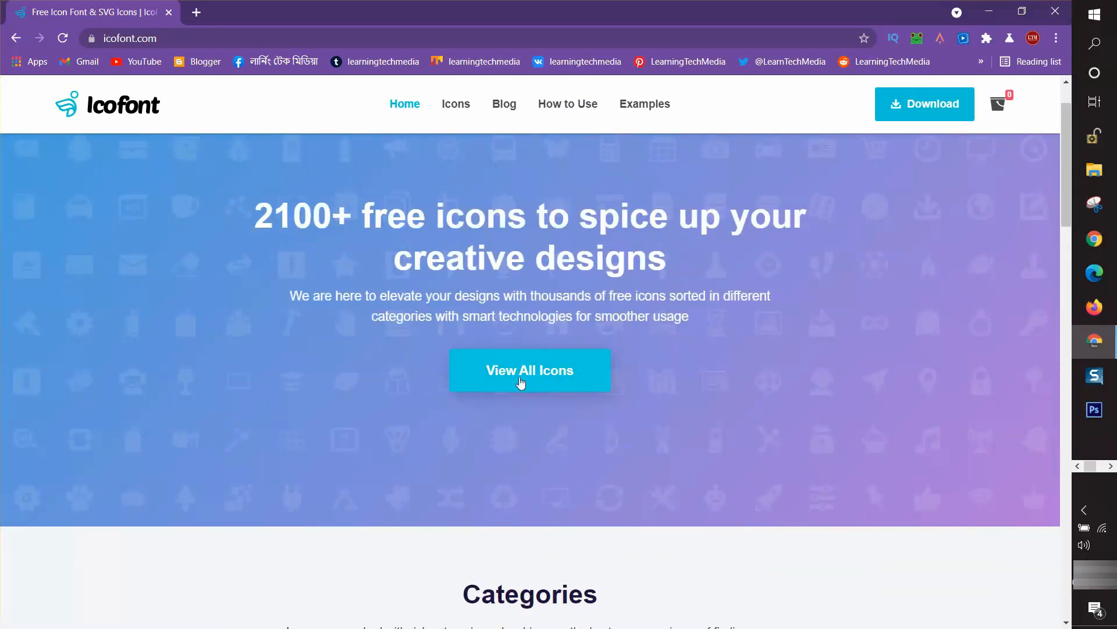
pyautogui.click(530, 370)
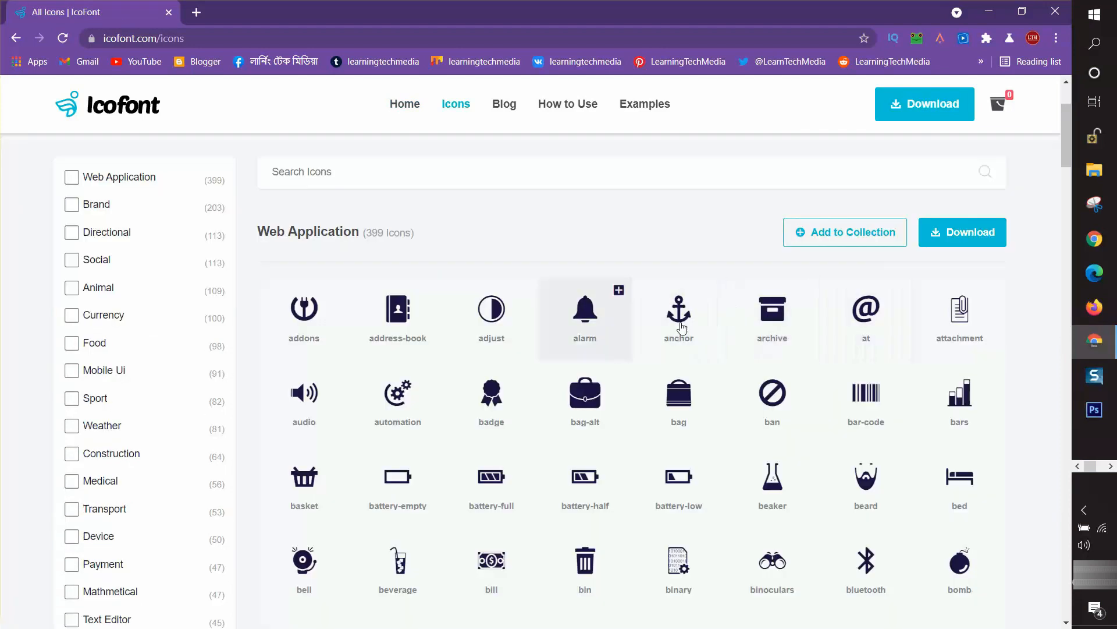
pyautogui.click(584, 317)
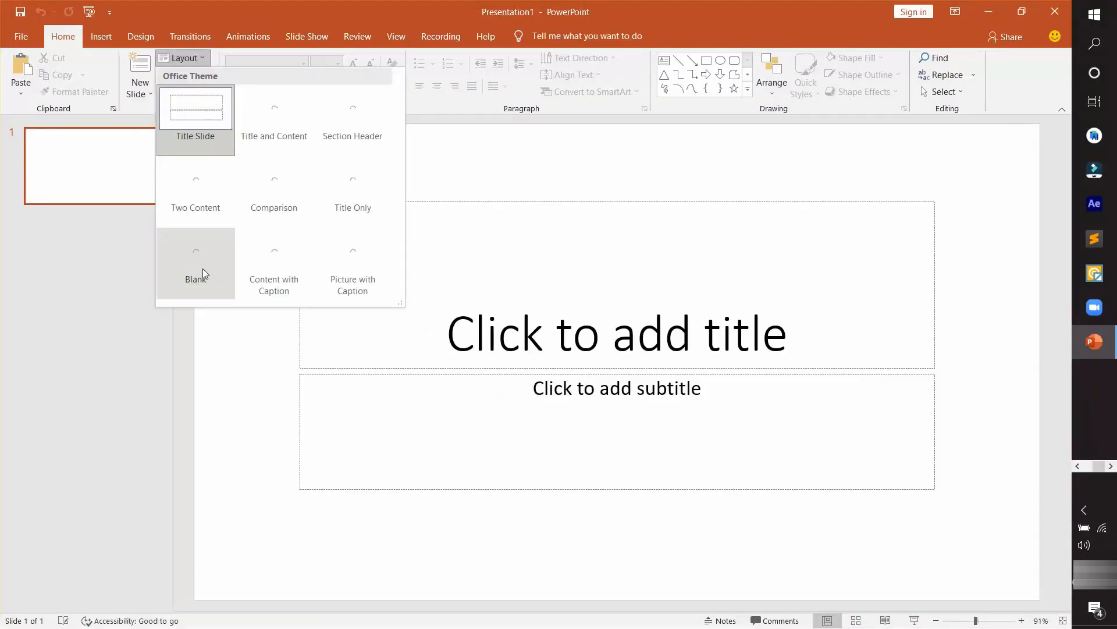
# Step: Make the slide Blank and paste the copied bell glyph into a new text box
pyautogui.click(196, 262)
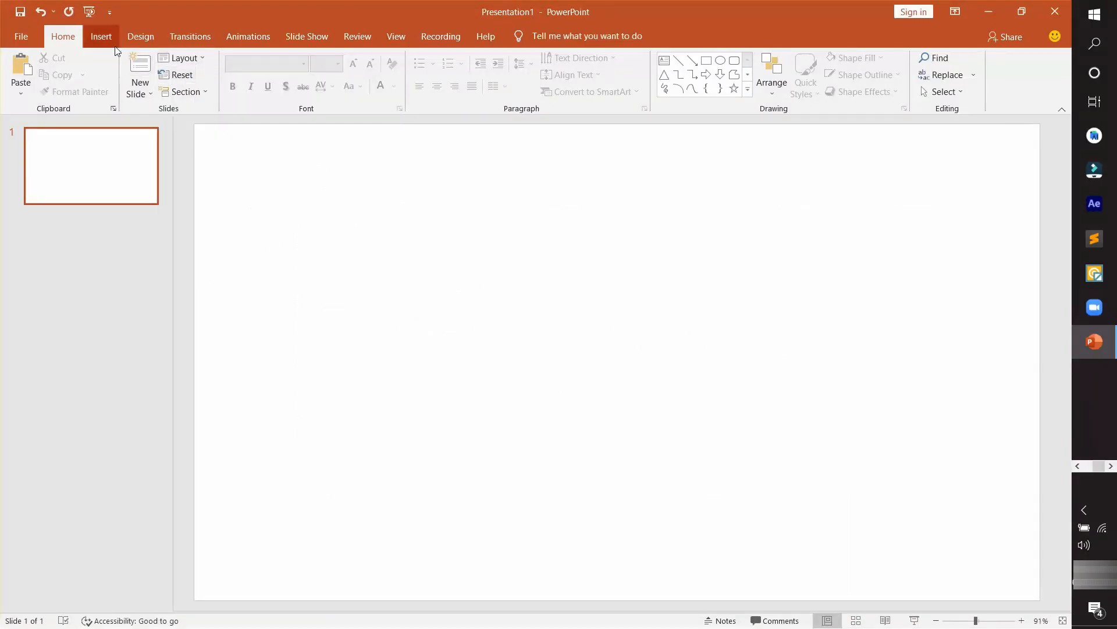
pyautogui.click(101, 36)
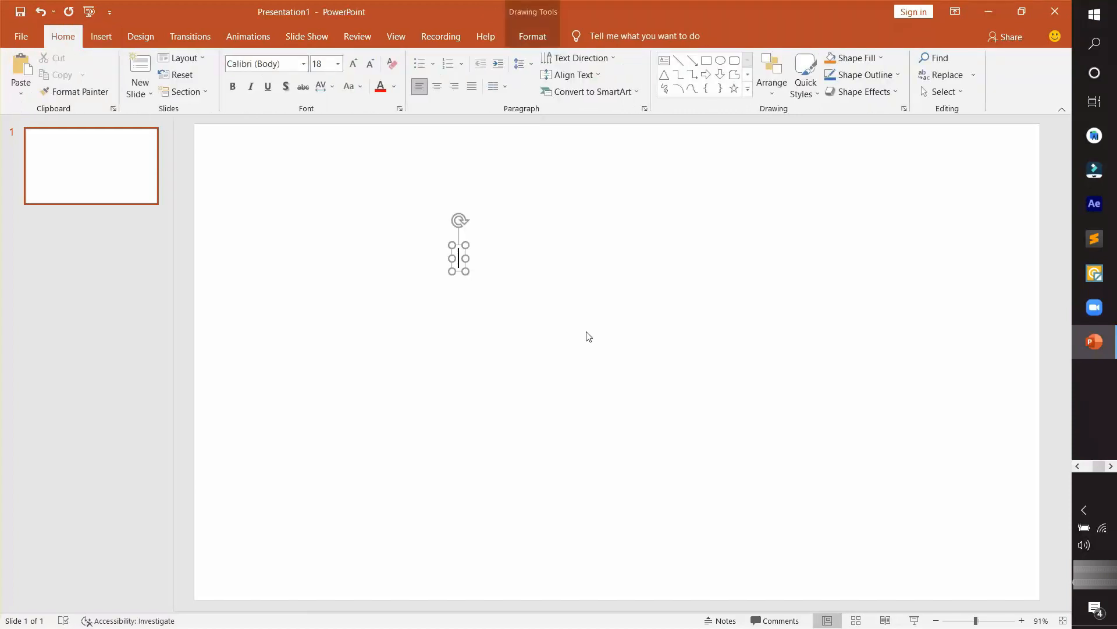
pyautogui.press('ctrl+v')
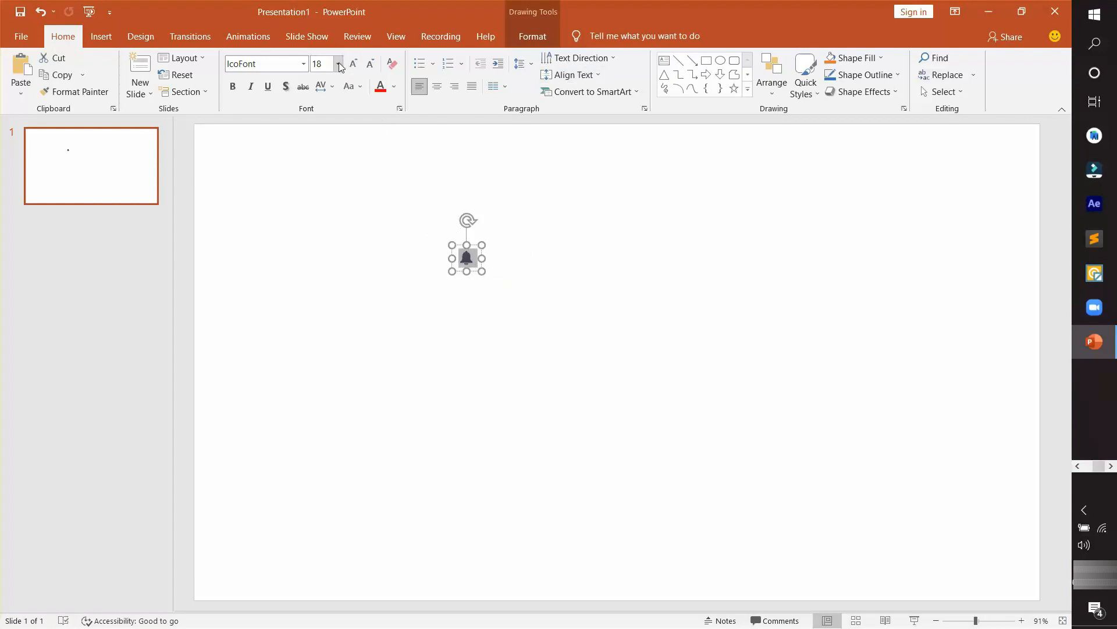
# Step: Enlarge the bell glyph to 72 pt and confirm it uses the IcoFont font
pyautogui.click(338, 63)
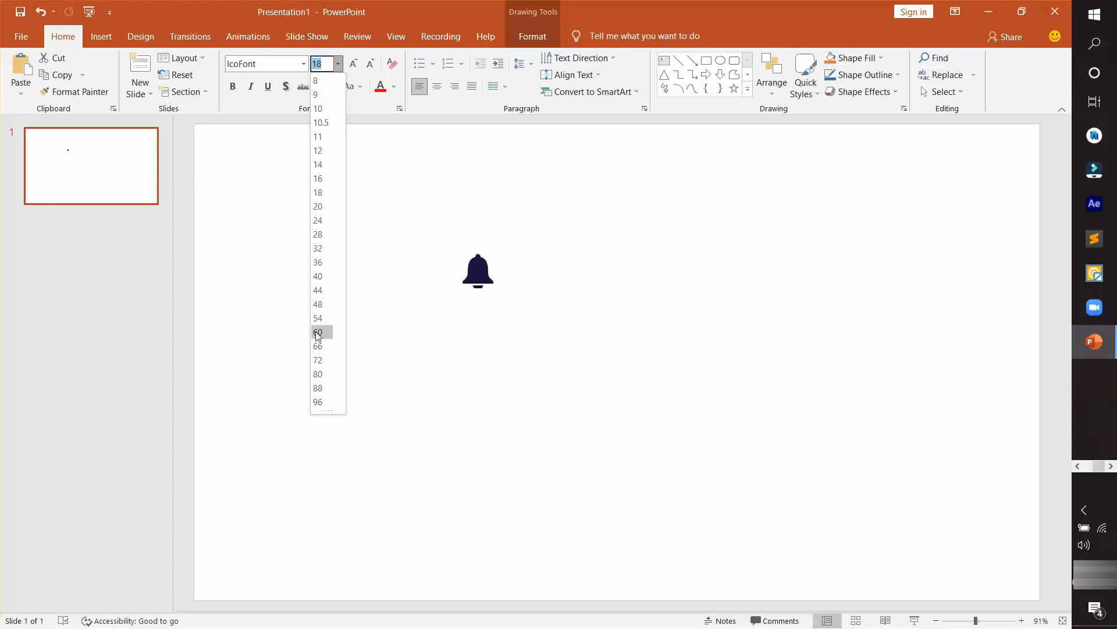
pyautogui.click(318, 360)
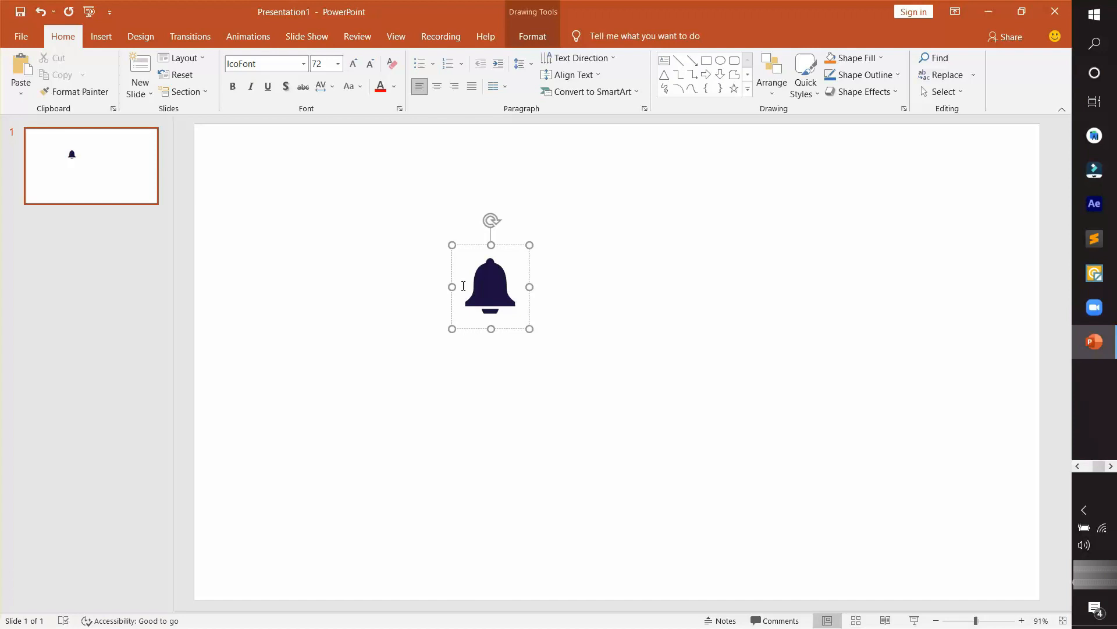
pyautogui.click(268, 86)
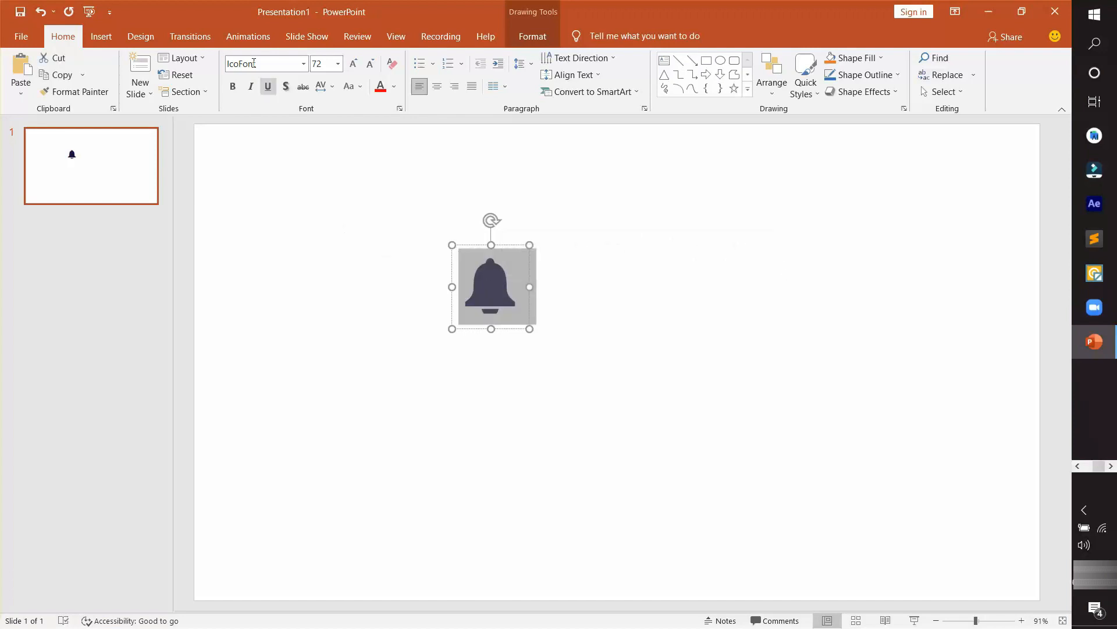
pyautogui.click(303, 63)
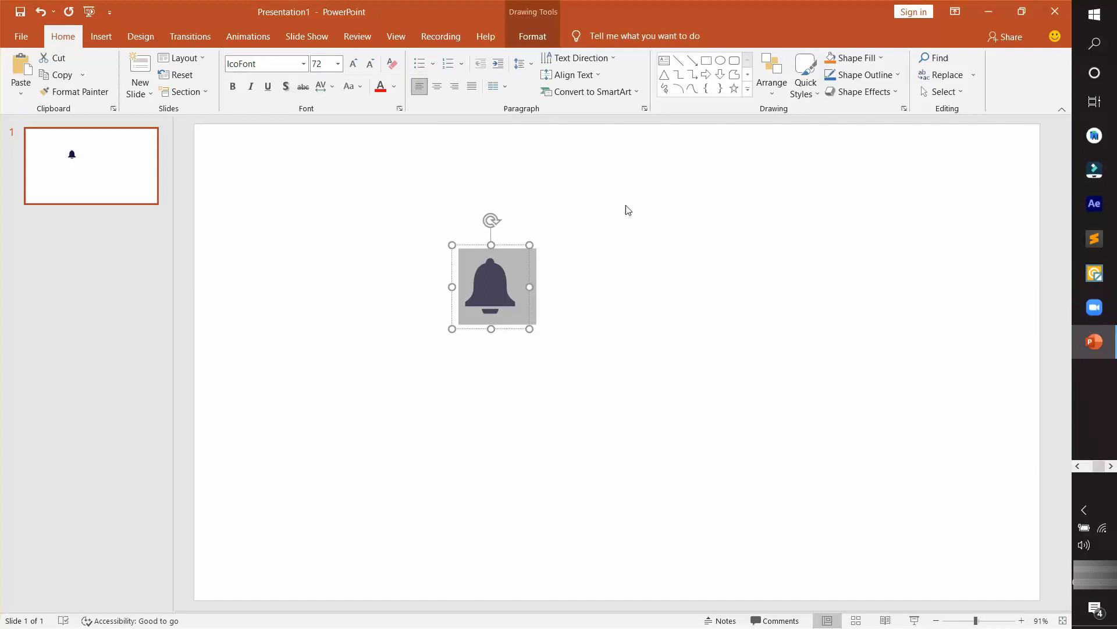
pyautogui.moveTo(626, 205)
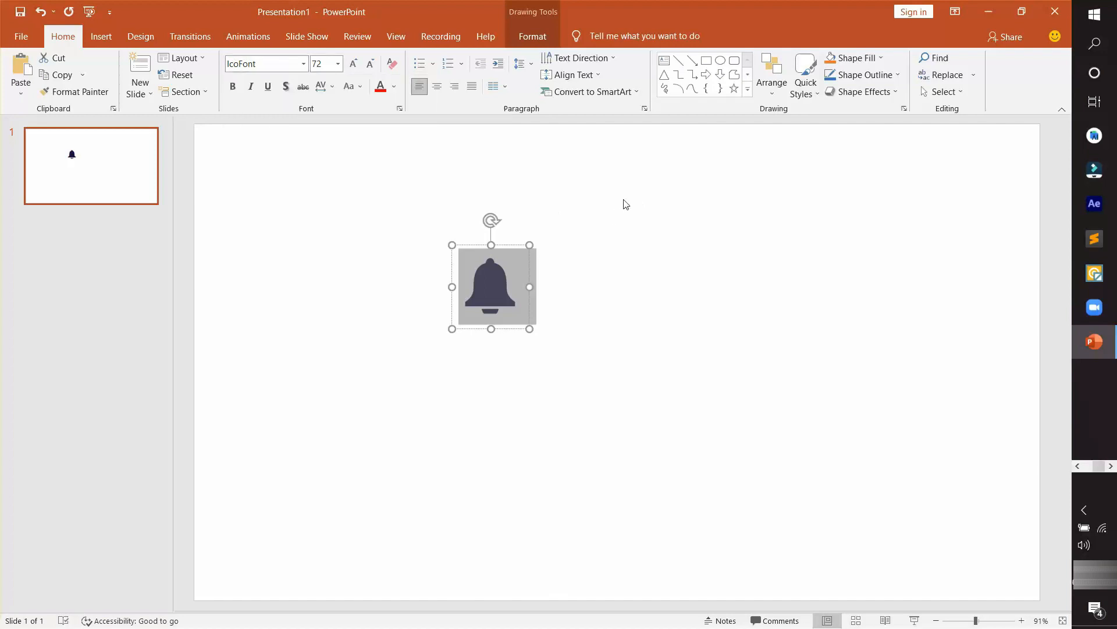
pyautogui.moveTo(732, 174)
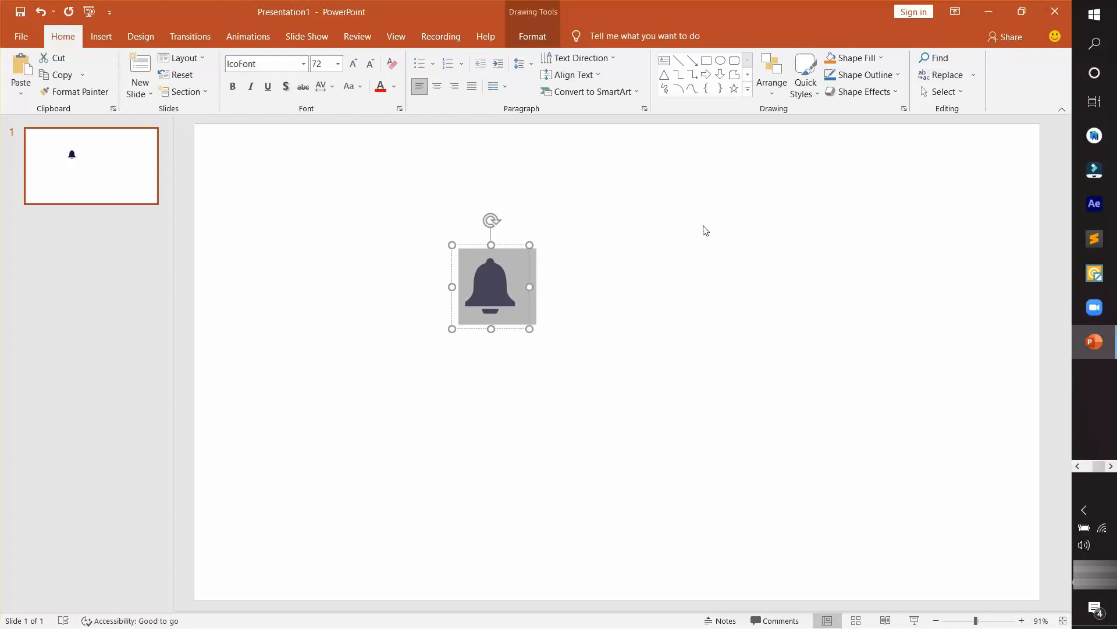
pyautogui.click(262, 63)
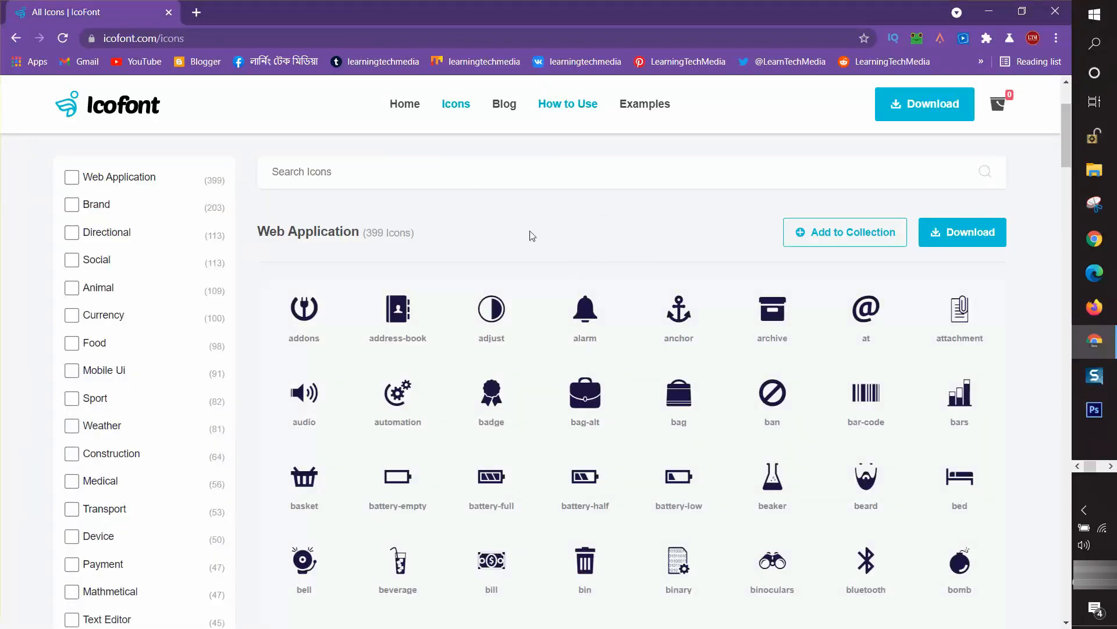
pyautogui.moveTo(350, 194)
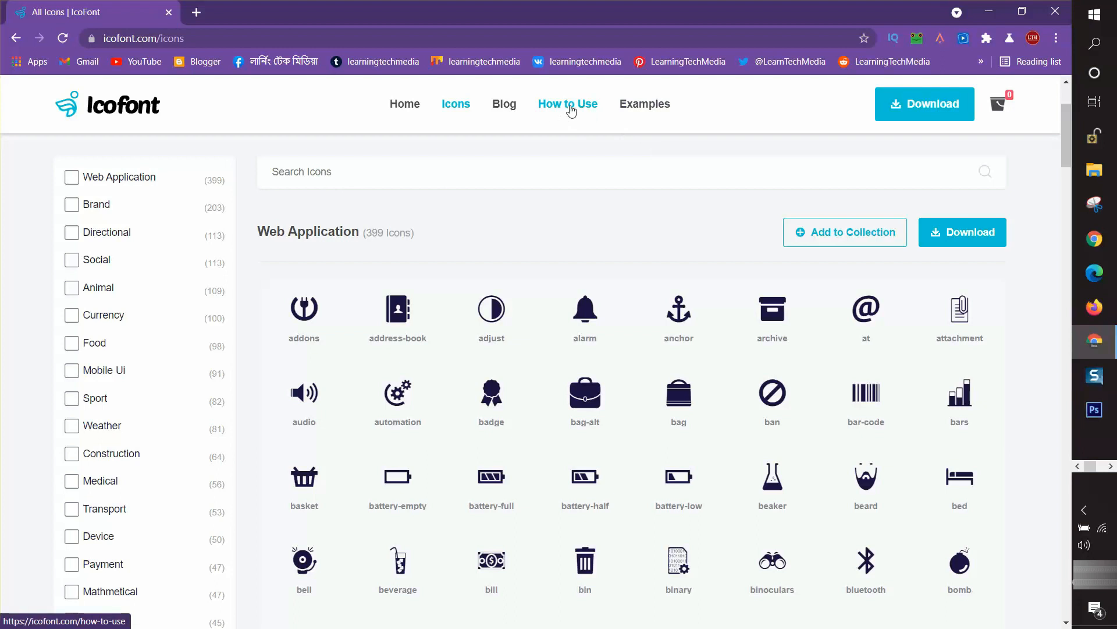
# Step: Bring up the How to Use page in a new tab and scroll through its download and usage sections
pyautogui.rightClick(568, 104)
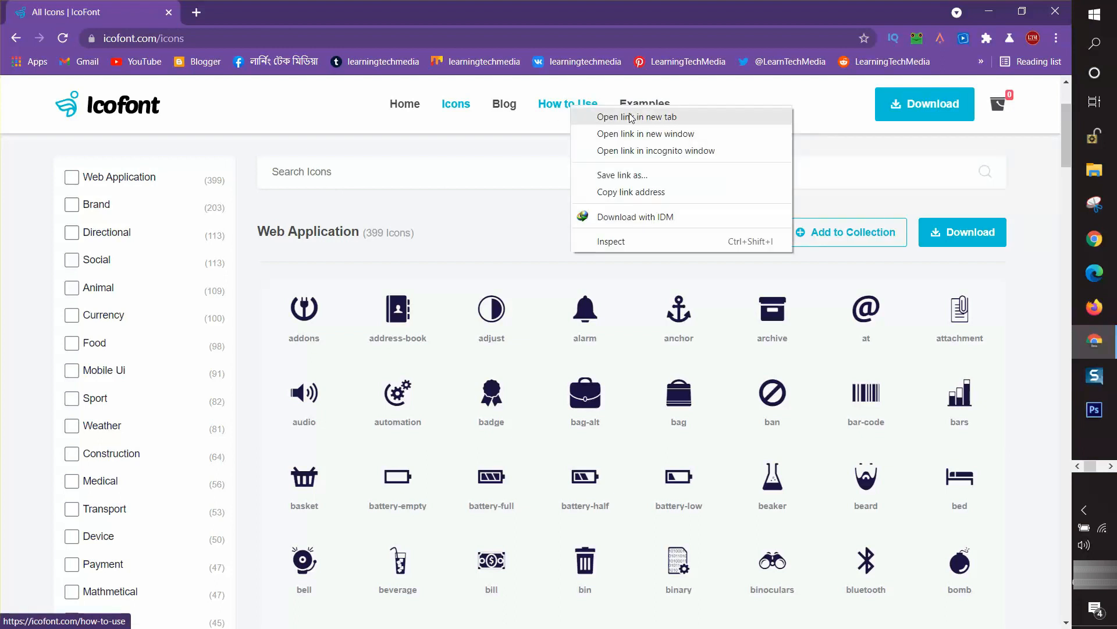
pyautogui.click(637, 116)
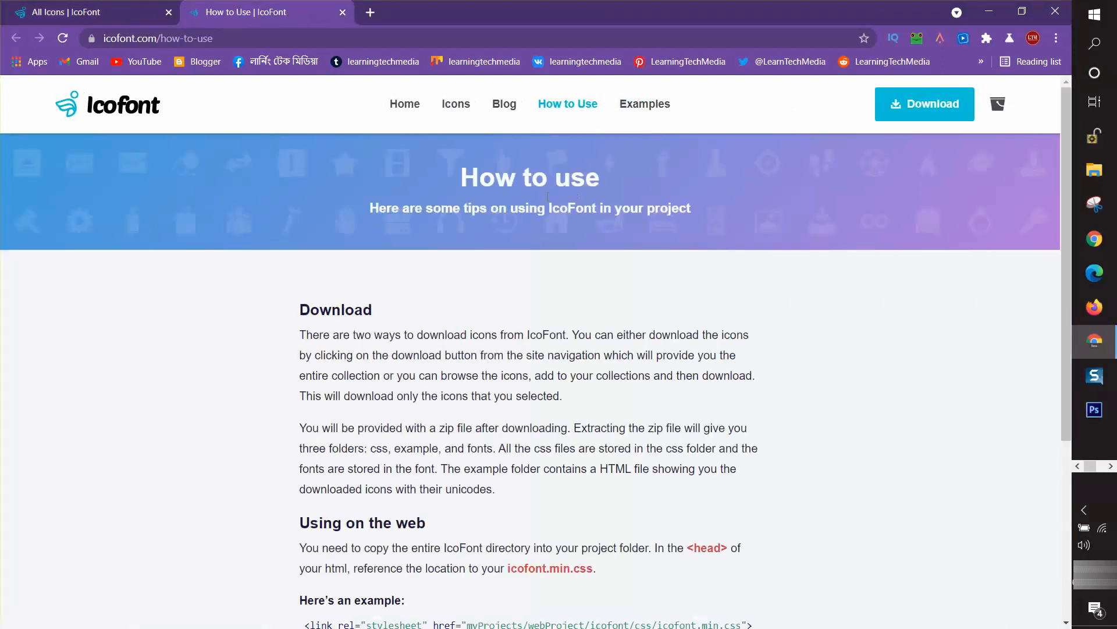
pyautogui.scroll(-3)
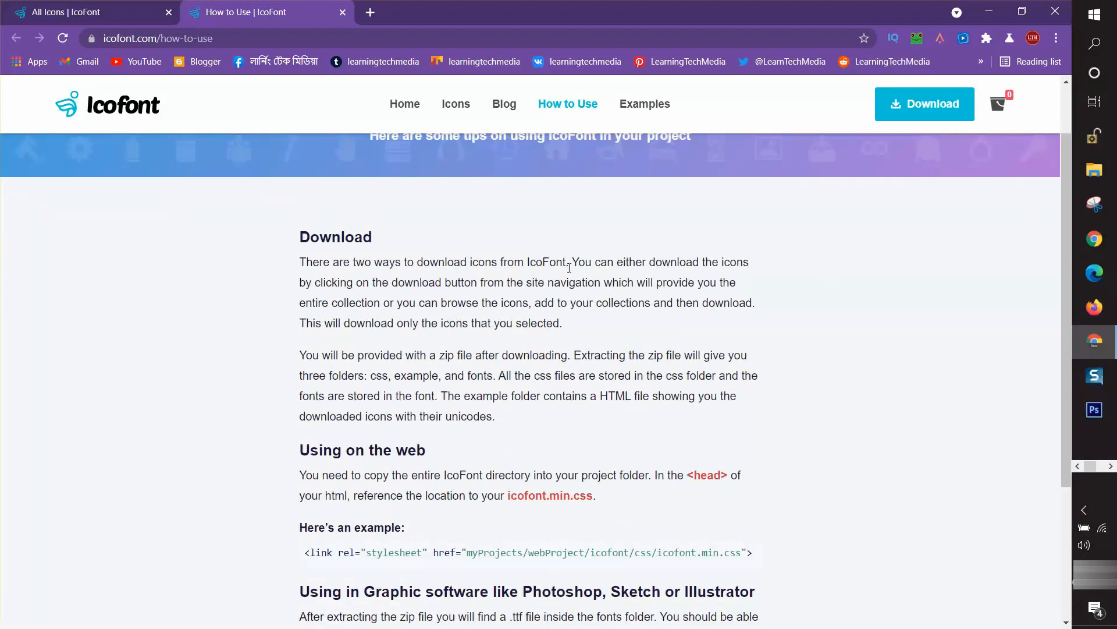
pyautogui.moveTo(449, 265)
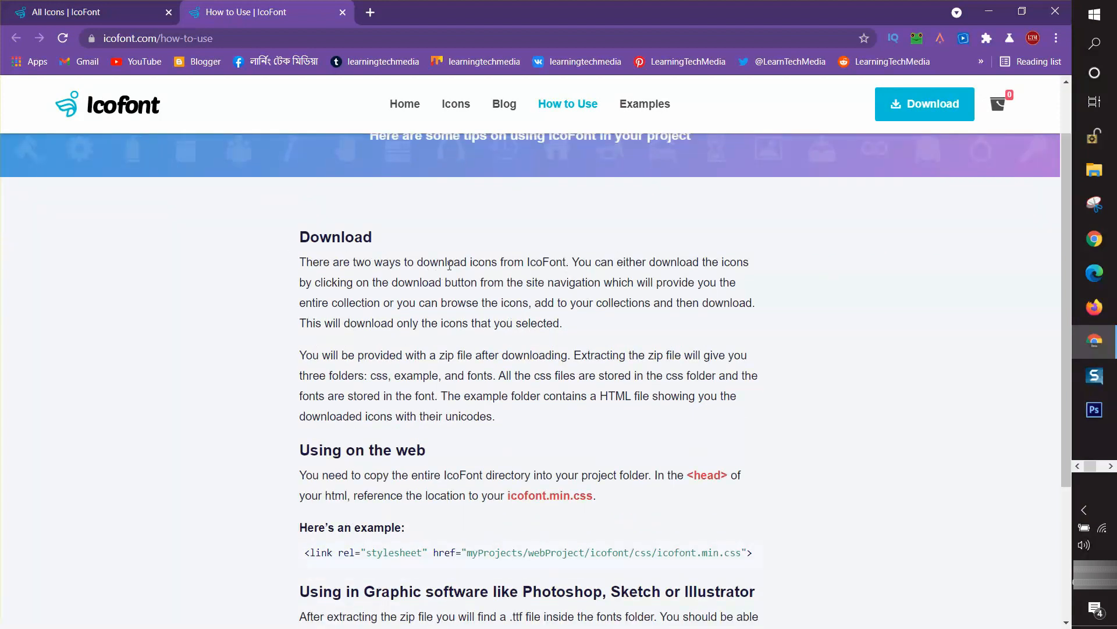
pyautogui.scroll(-3)
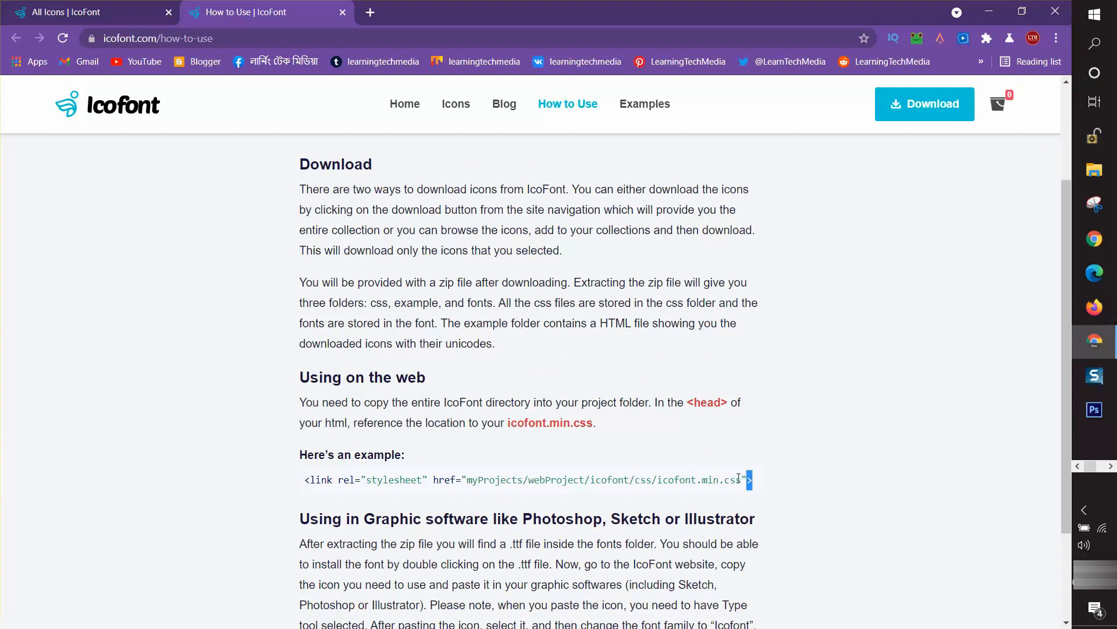
pyautogui.moveTo(637, 436)
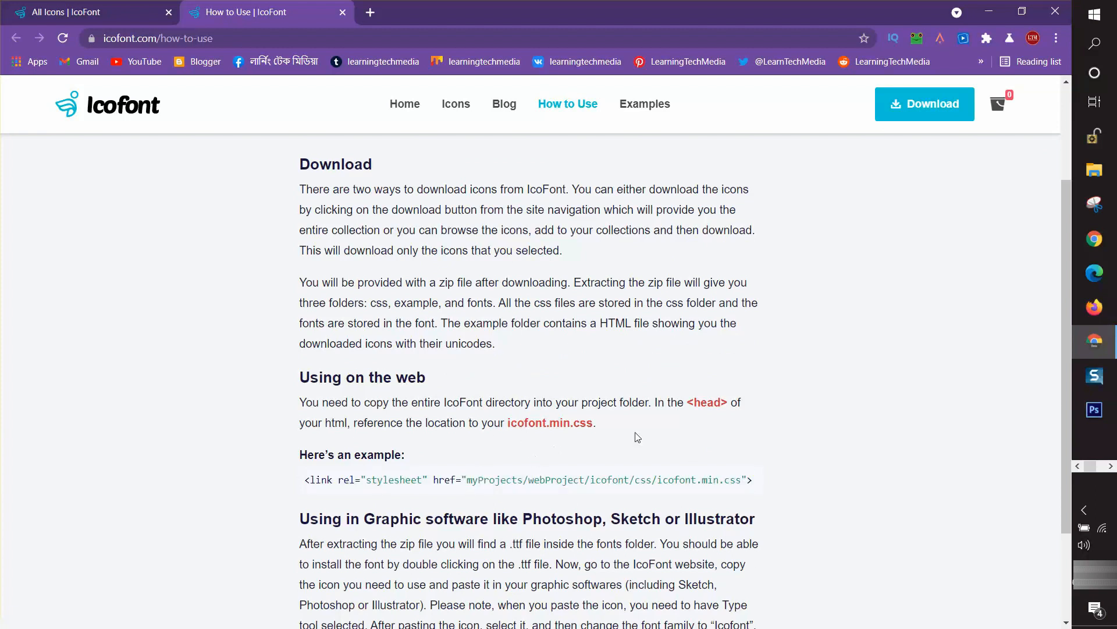
pyautogui.scroll(3)
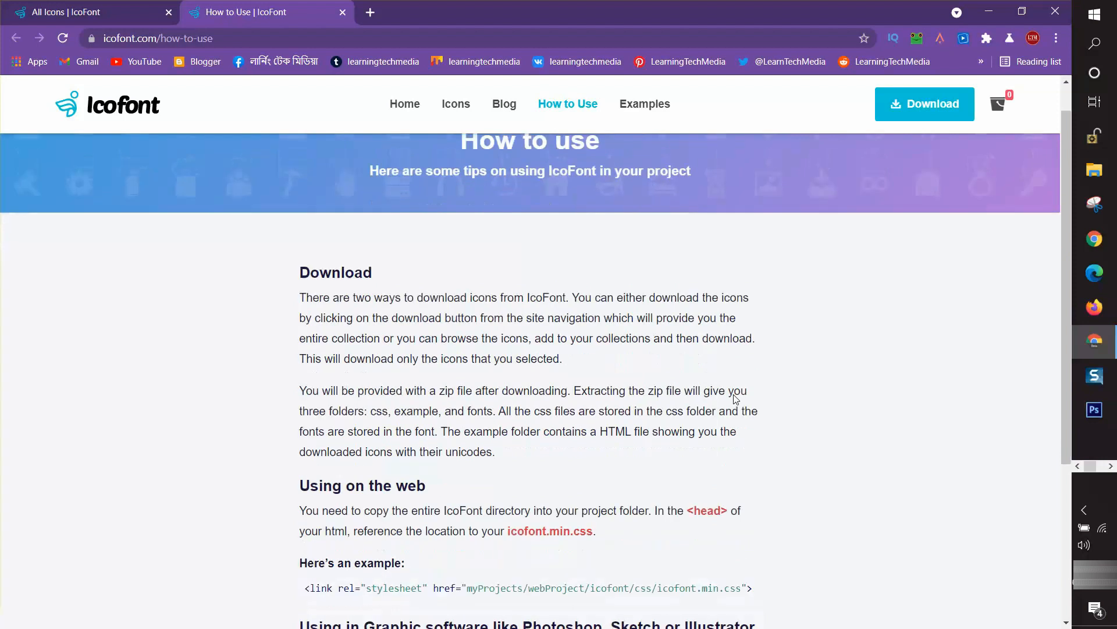
pyautogui.scroll(-3)
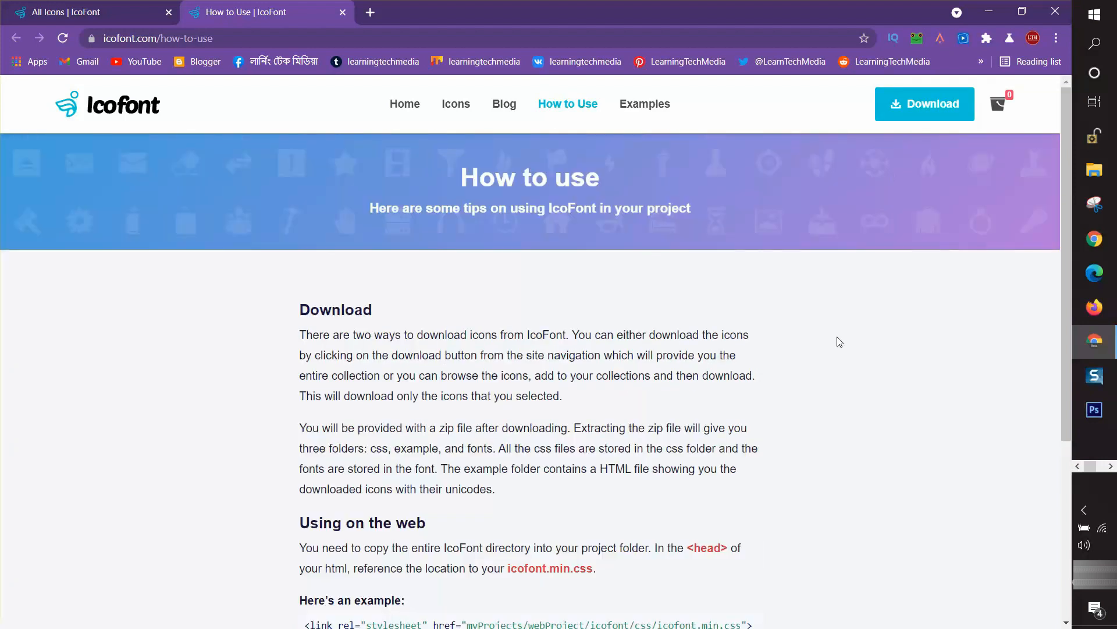
pyautogui.scroll(-3)
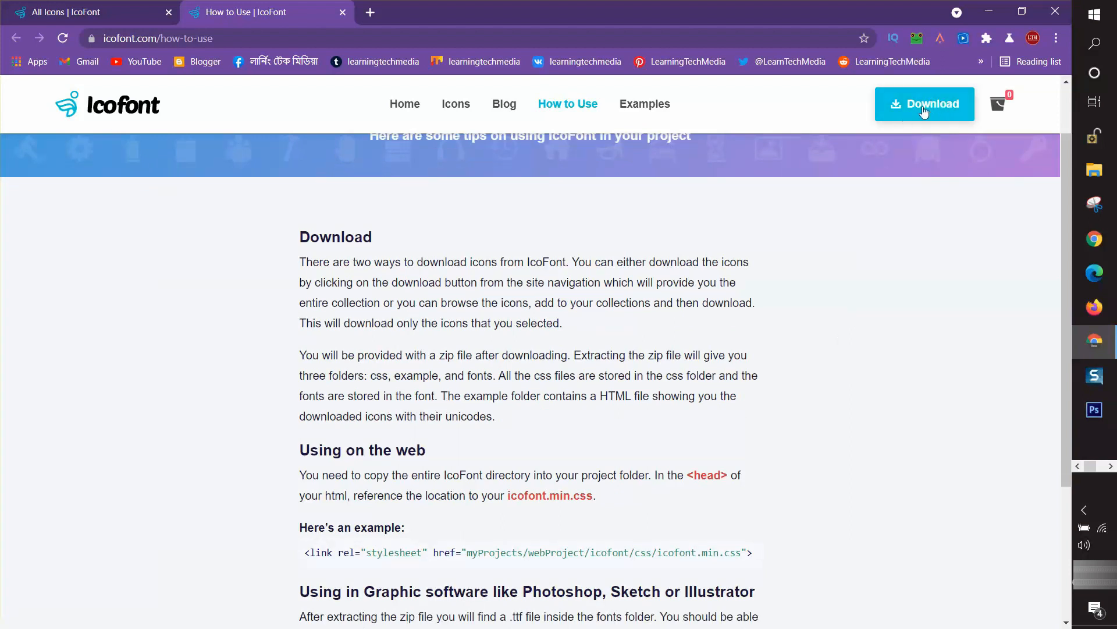
# Step: Download the full IcoFont collection as a 3.45 MB zip via Internet Download Manager
pyautogui.click(925, 104)
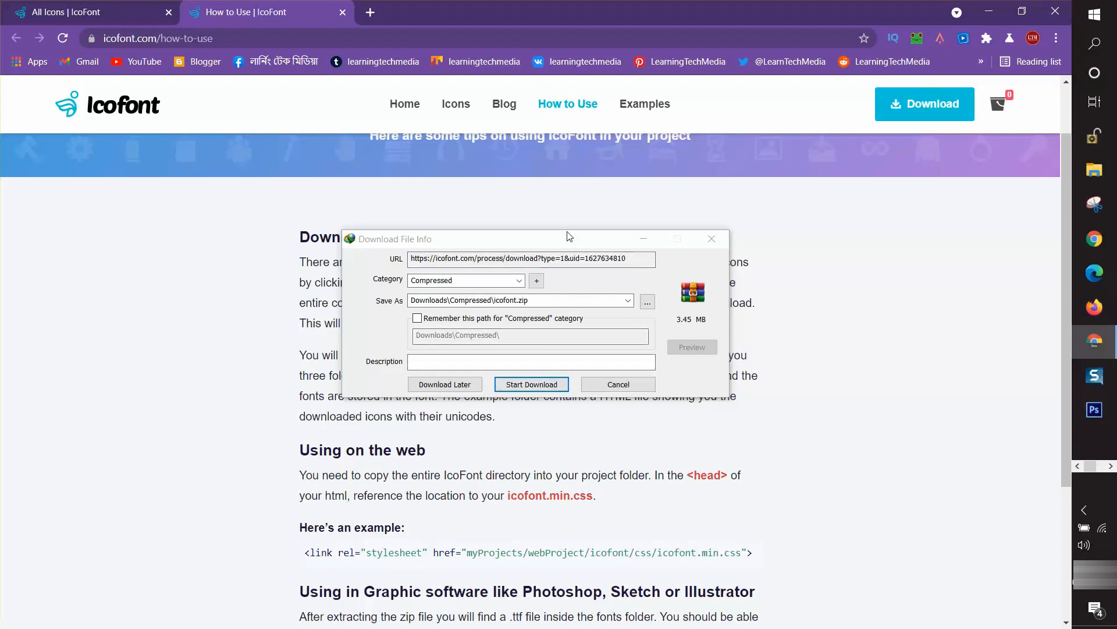
pyautogui.moveTo(563, 276)
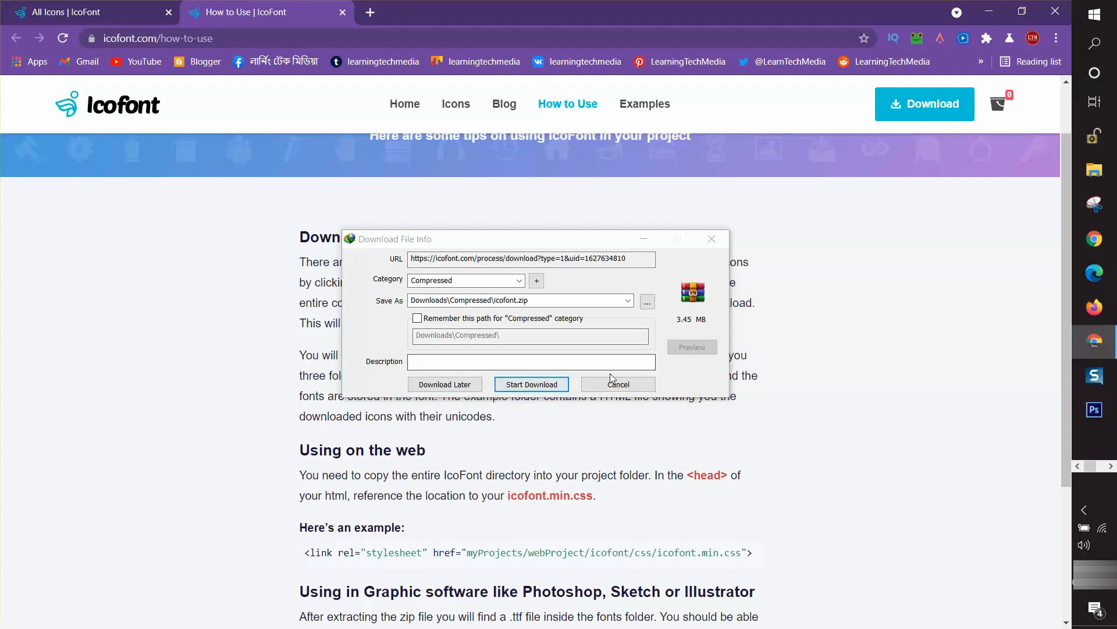
pyautogui.click(531, 384)
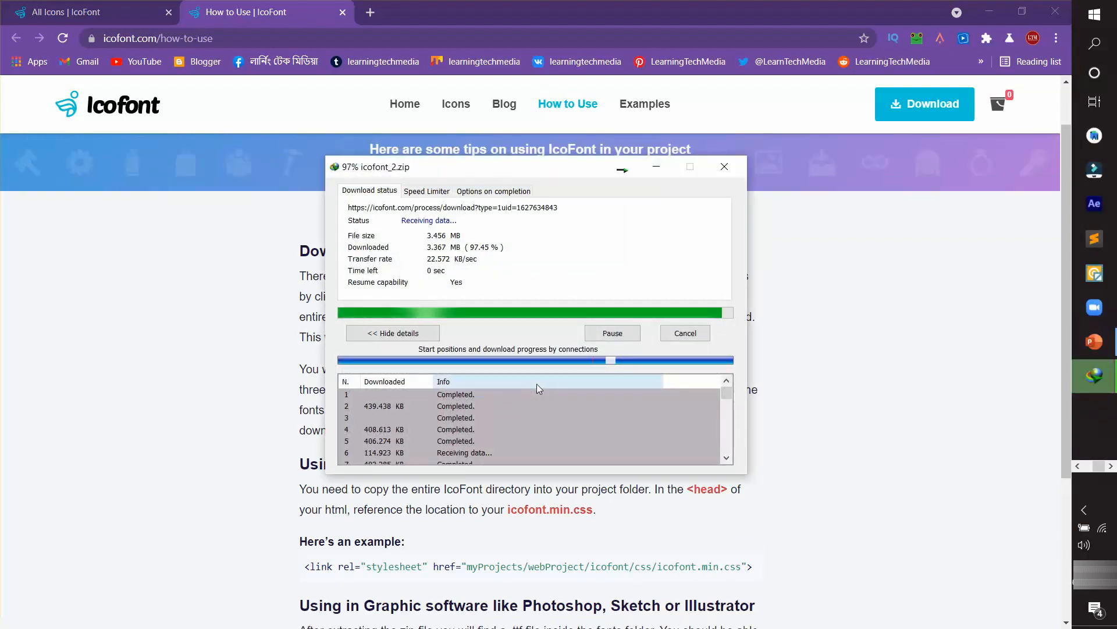
pyautogui.click(724, 167)
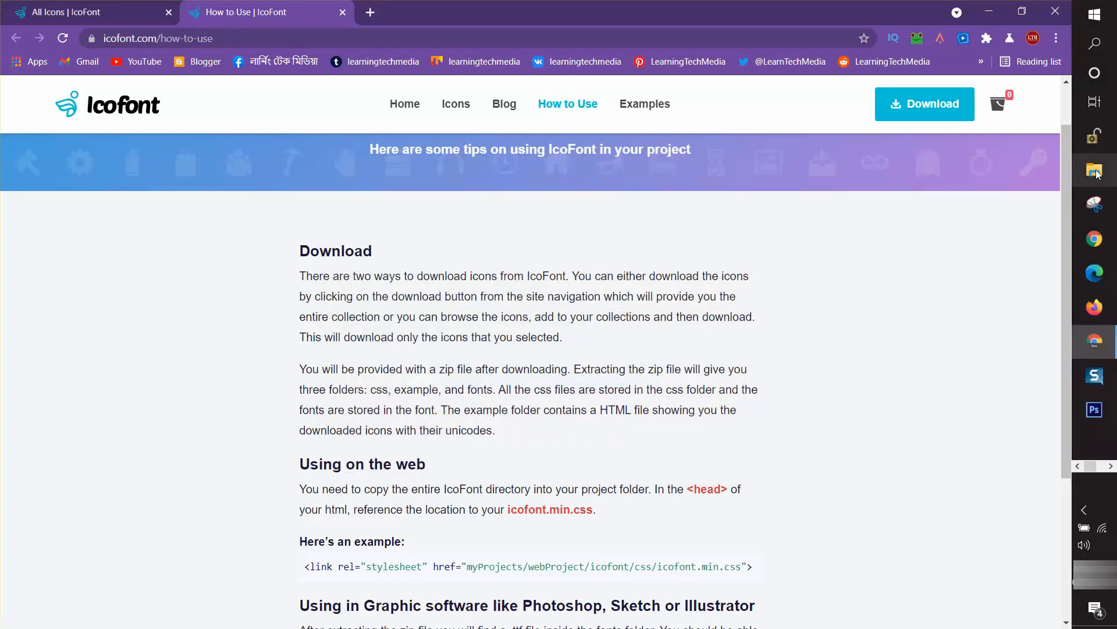
pyautogui.moveTo(1096, 171)
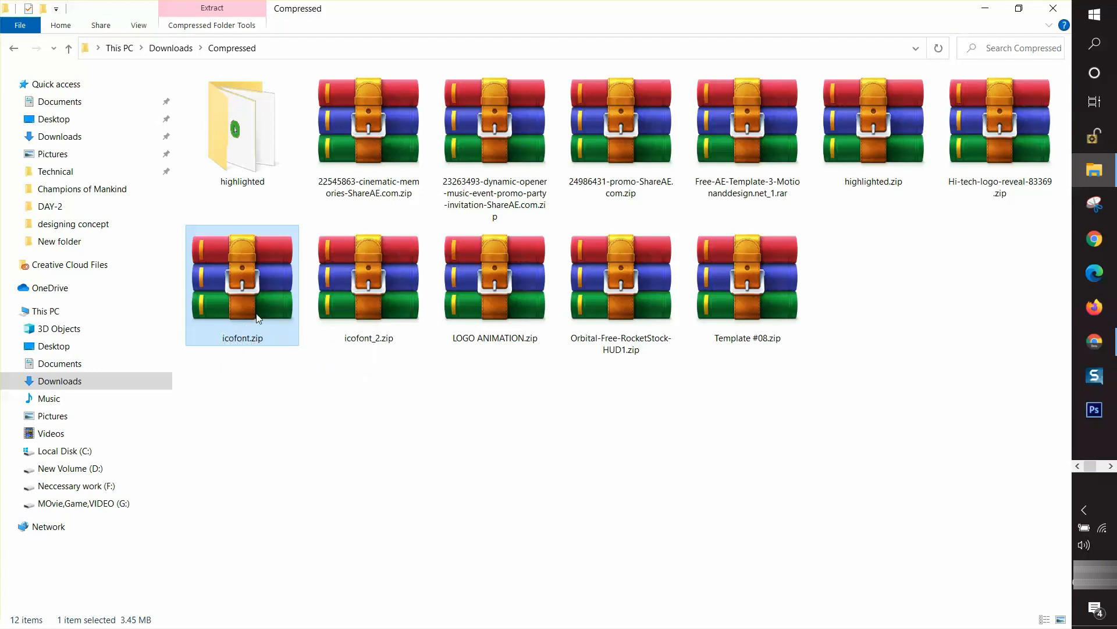
pyautogui.moveTo(256, 264)
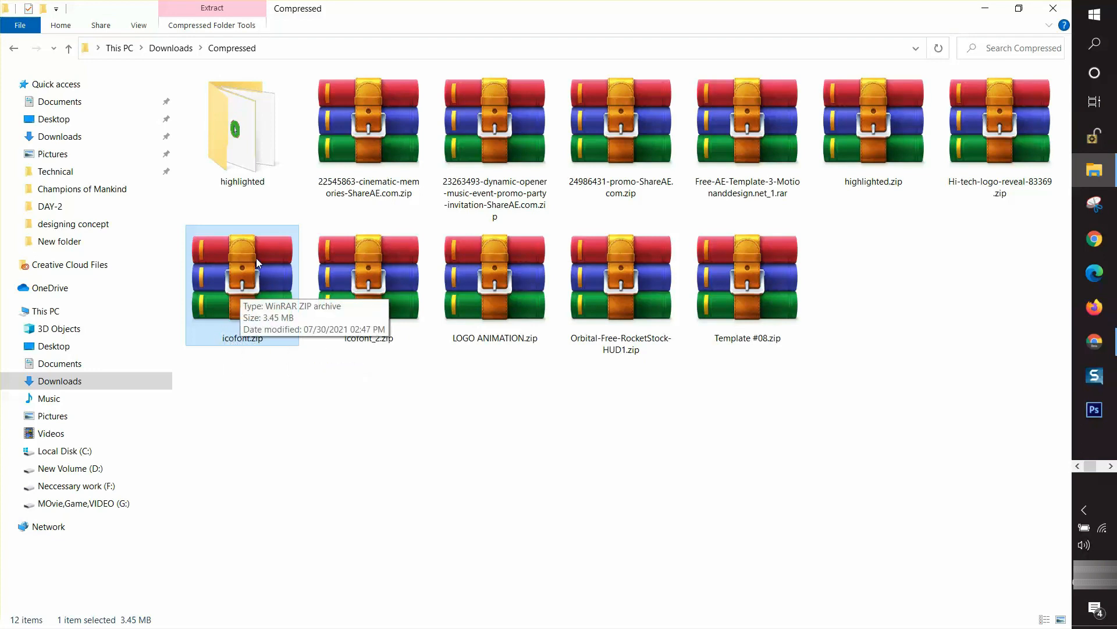
# Step: Extract icofont.zip into a new icofont folder and enter that folder
pyautogui.rightClick(242, 278)
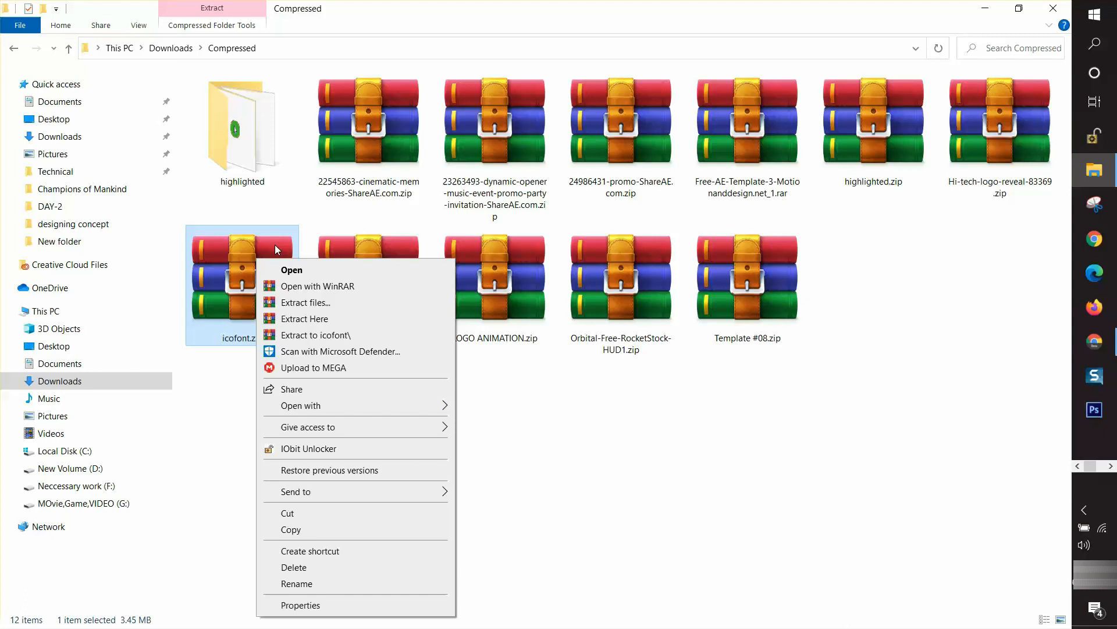
pyautogui.moveTo(342, 294)
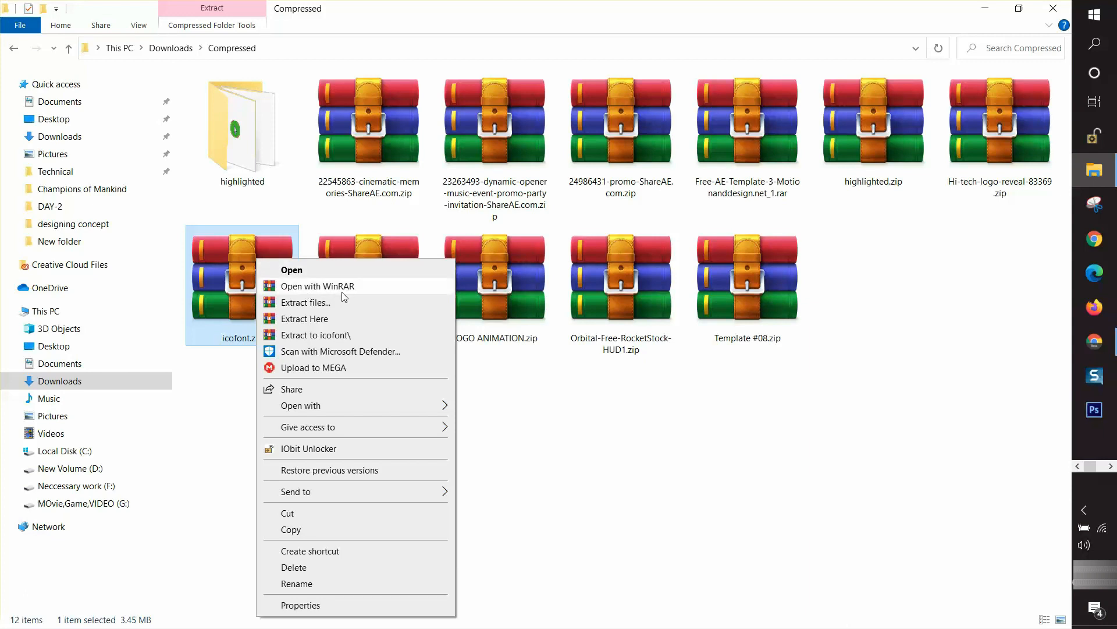
pyautogui.moveTo(324, 306)
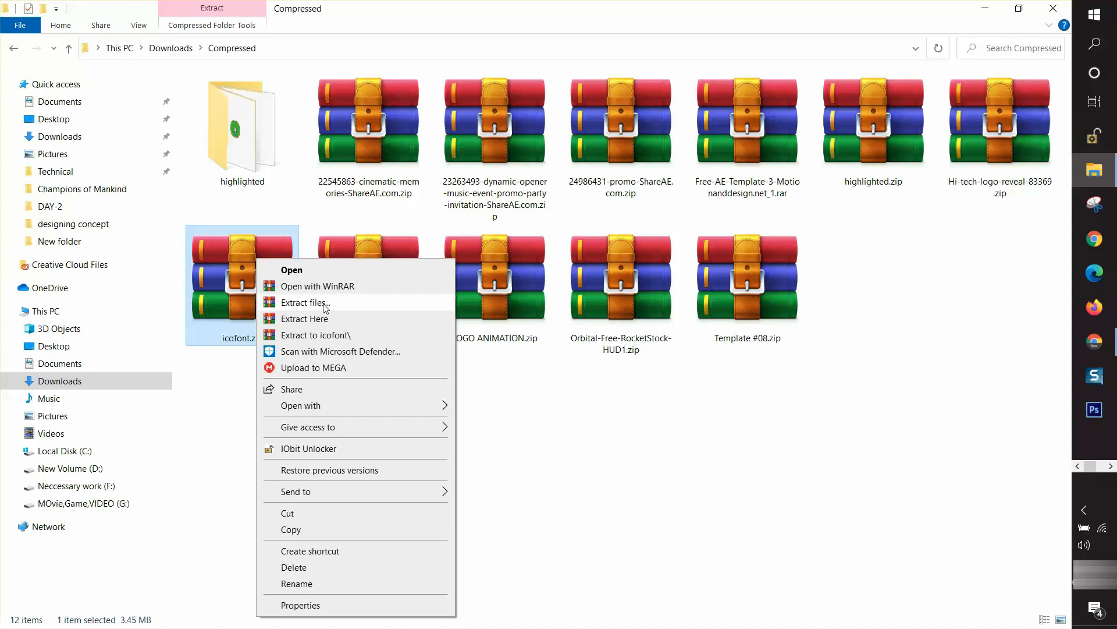
pyautogui.click(304, 302)
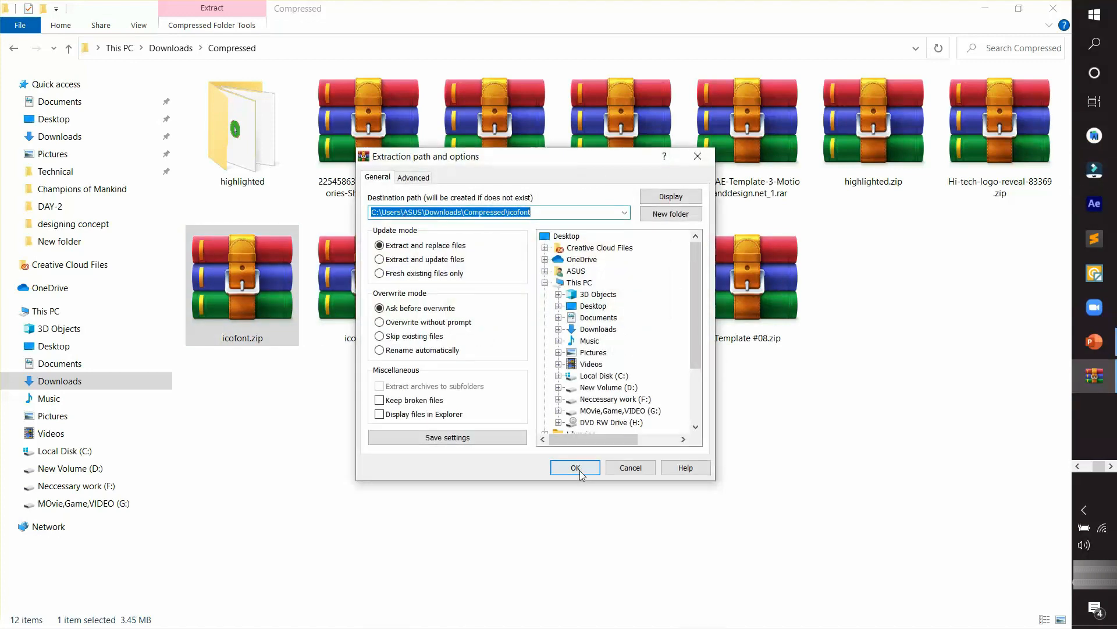
pyautogui.click(575, 467)
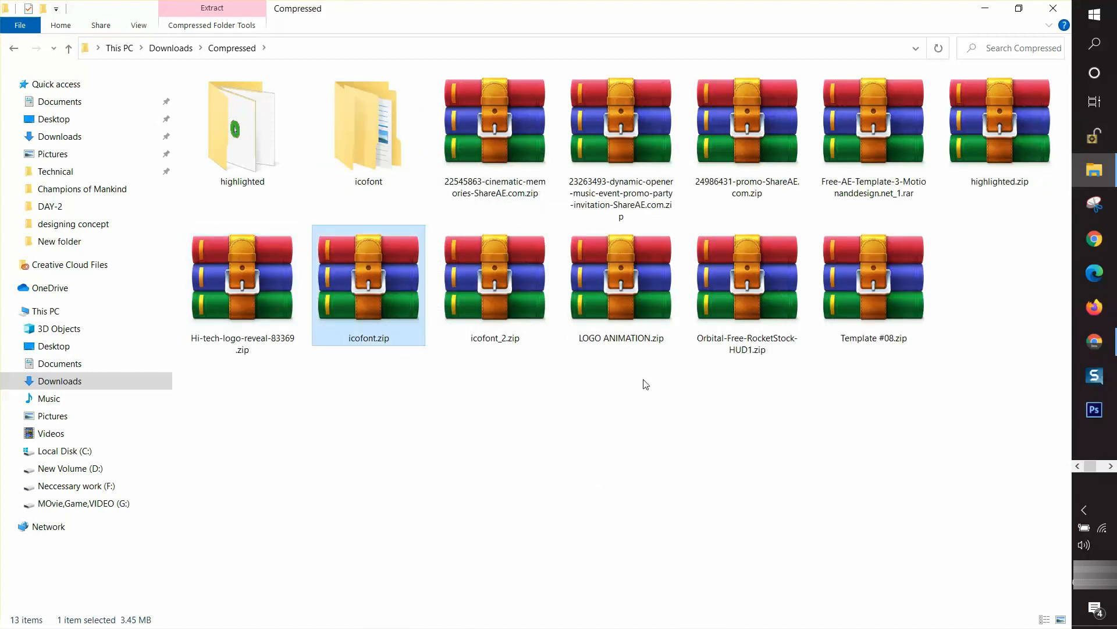
pyautogui.moveTo(369, 128)
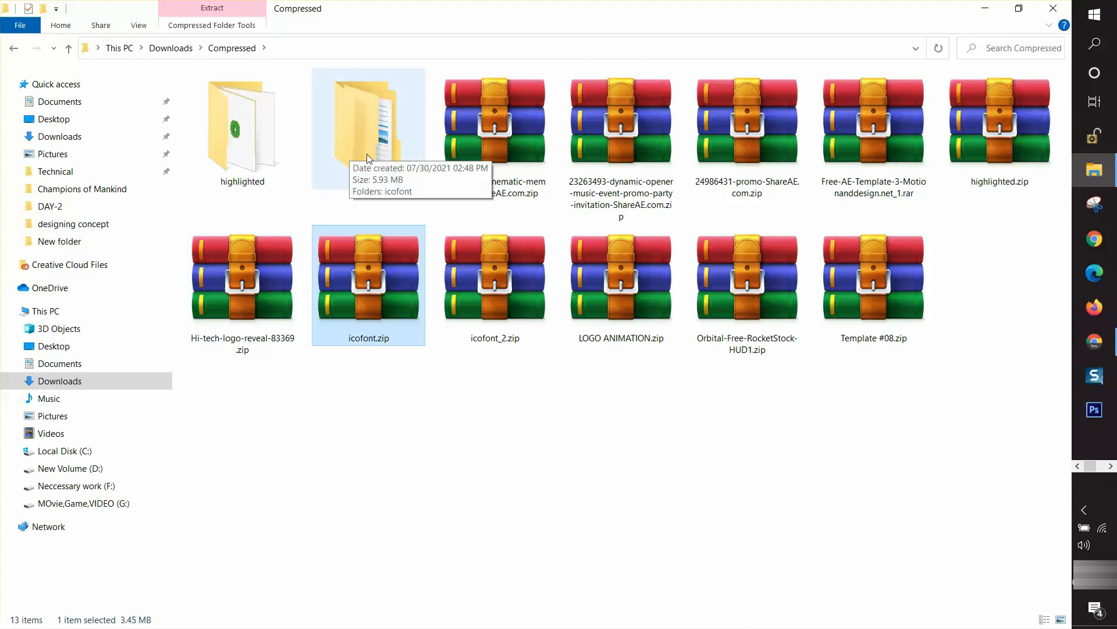
pyautogui.doubleClick(369, 128)
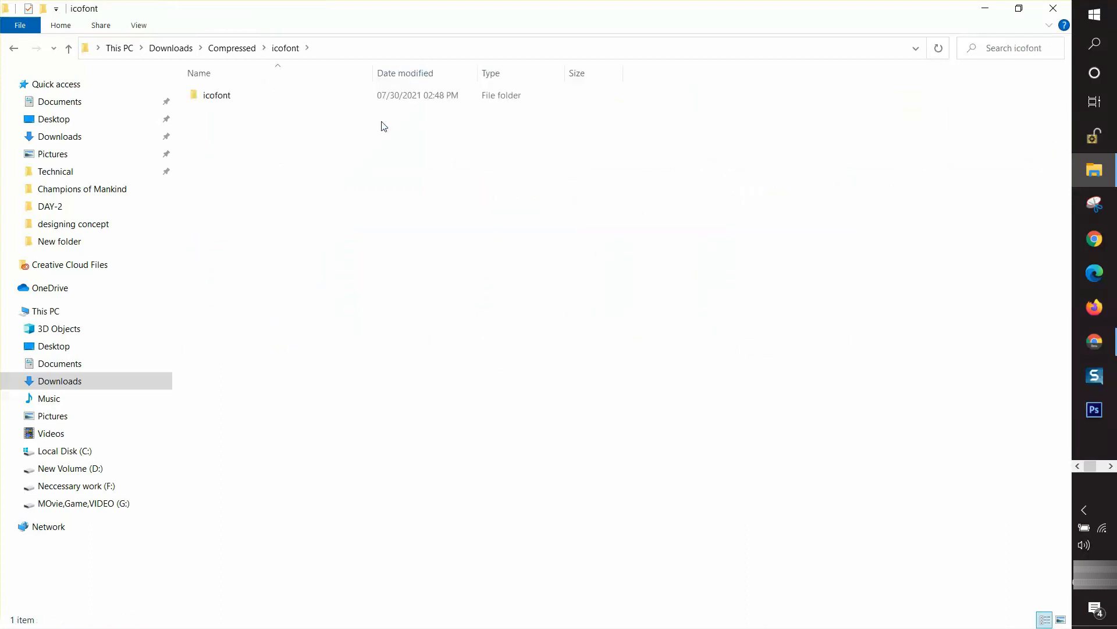
# Step: Navigate into icofont › fonts and preview the icofont.ttf font file
pyautogui.click(217, 94)
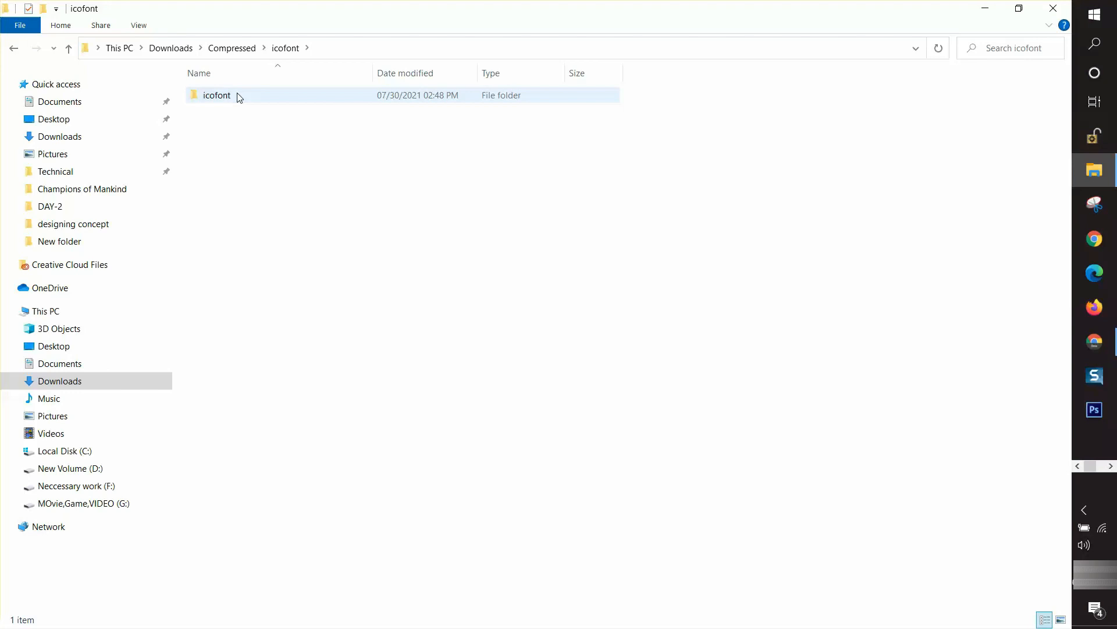
pyautogui.doubleClick(216, 94)
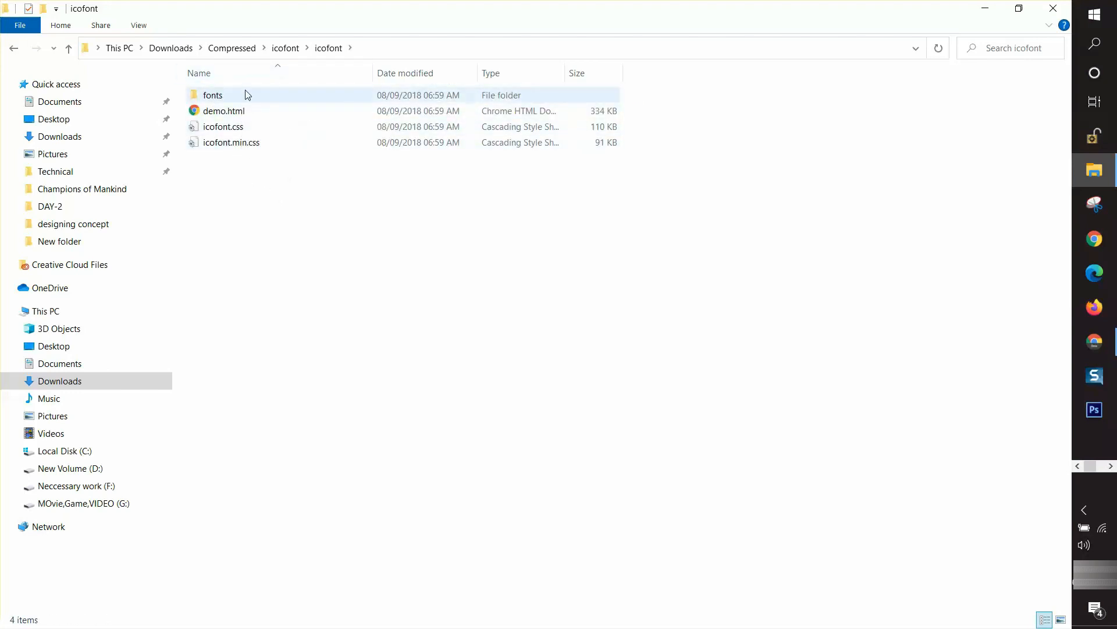
pyautogui.moveTo(232, 97)
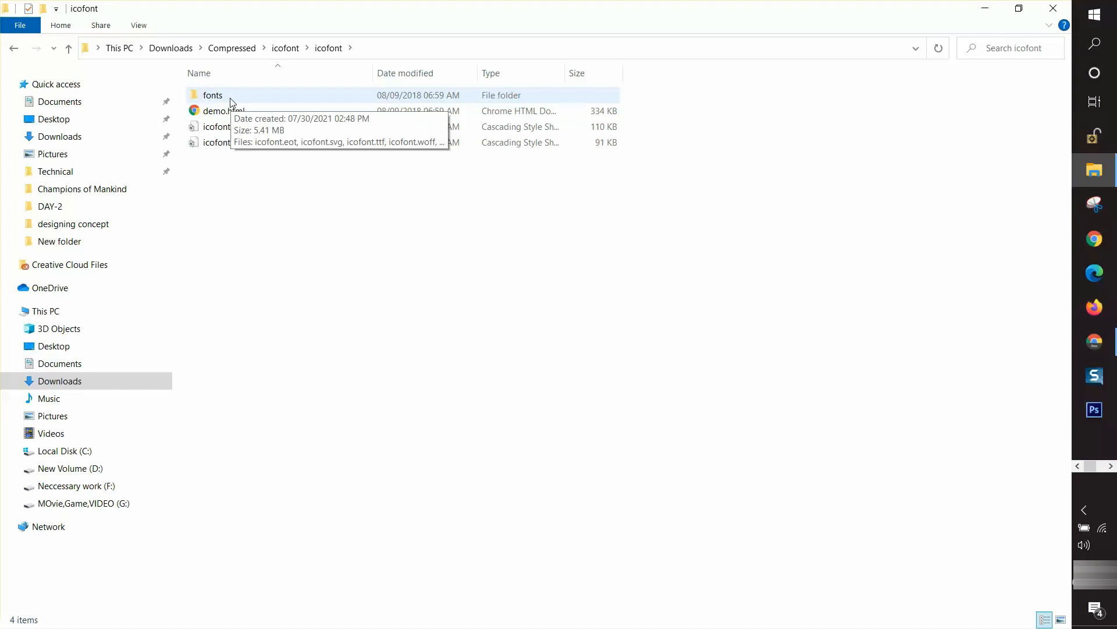
pyautogui.doubleClick(212, 95)
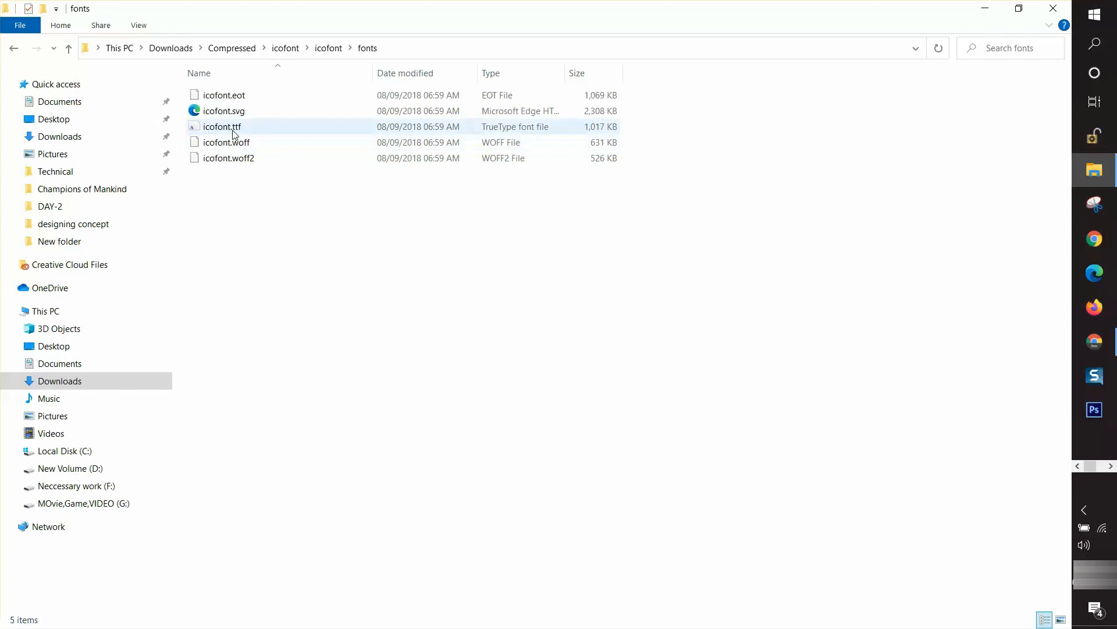
pyautogui.click(221, 126)
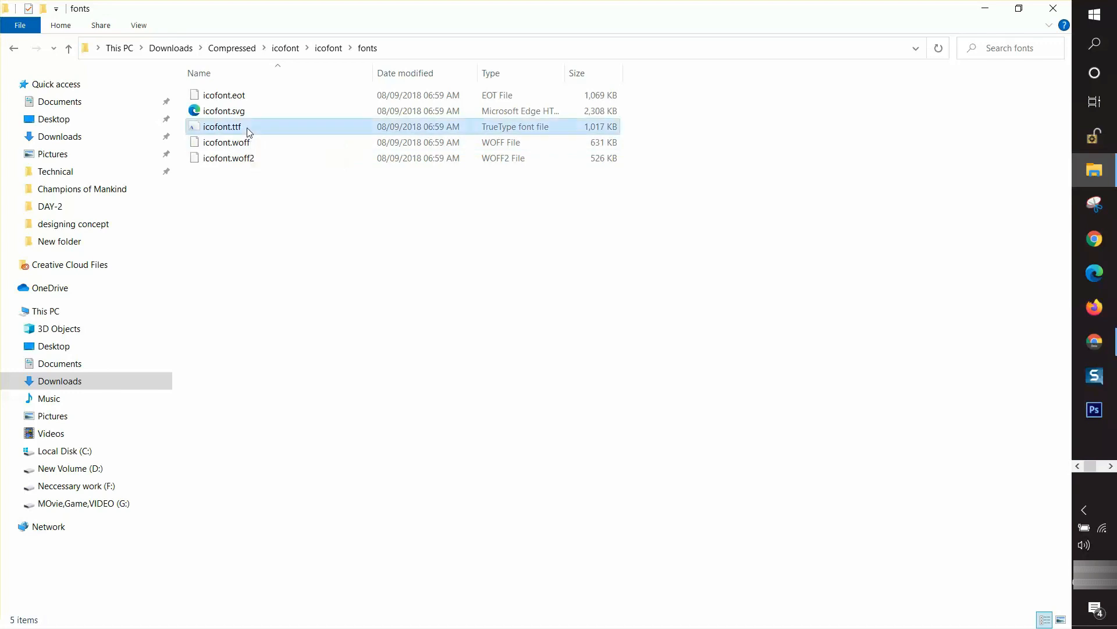
pyautogui.doubleClick(221, 126)
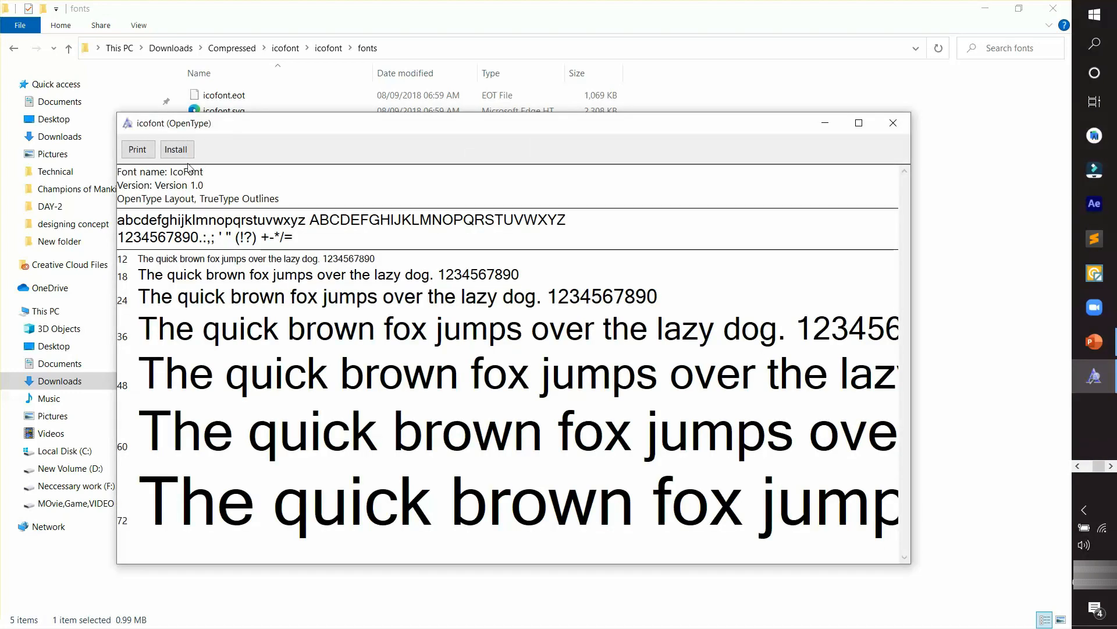
# Step: Install IcoFont, replacing the existing copy, and close the font preview
pyautogui.moveTo(171, 122); pyautogui.dragTo(265, 112)
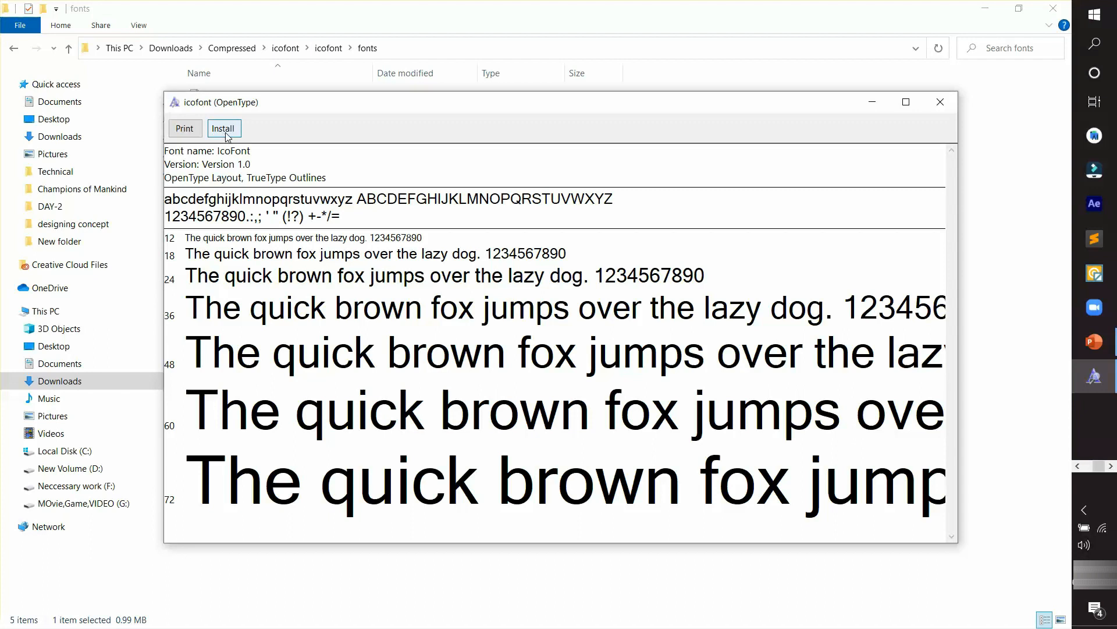
pyautogui.click(224, 128)
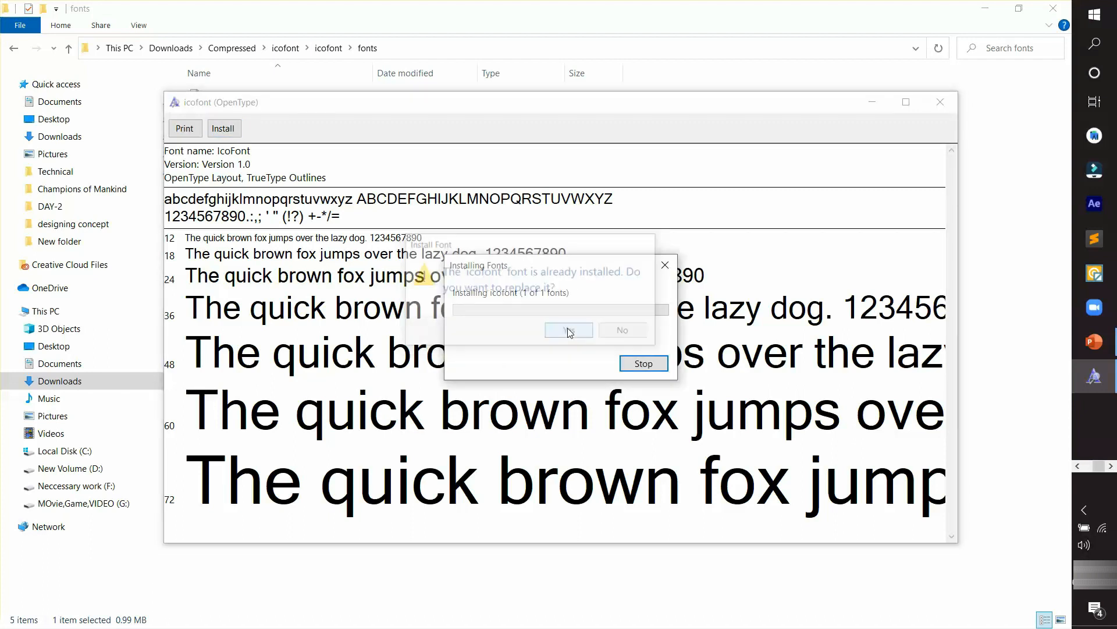
pyautogui.click(567, 330)
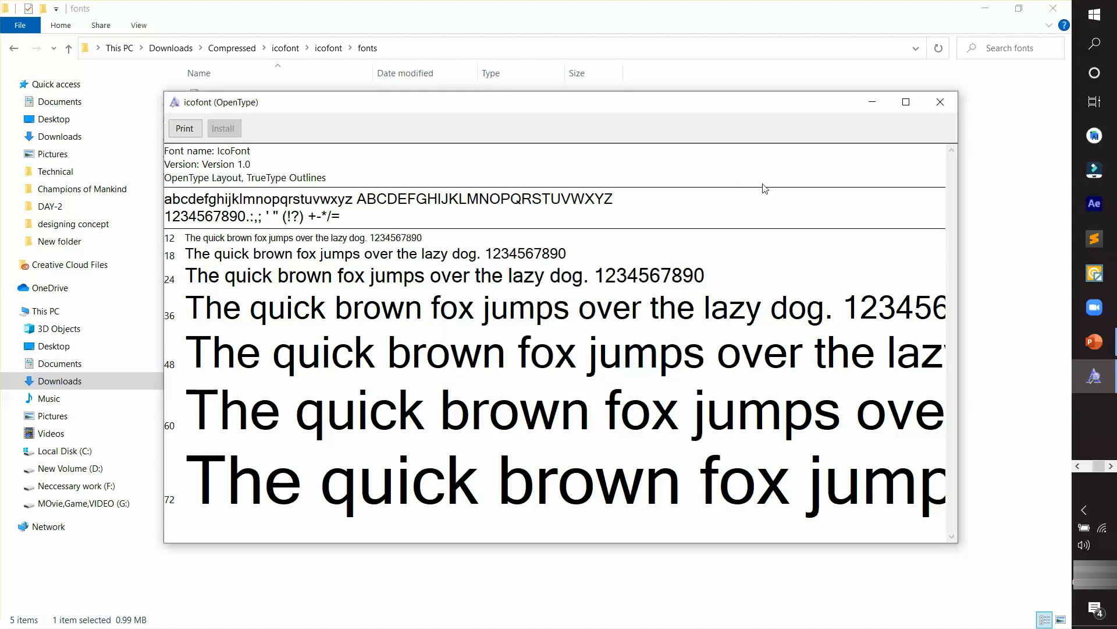
pyautogui.click(940, 102)
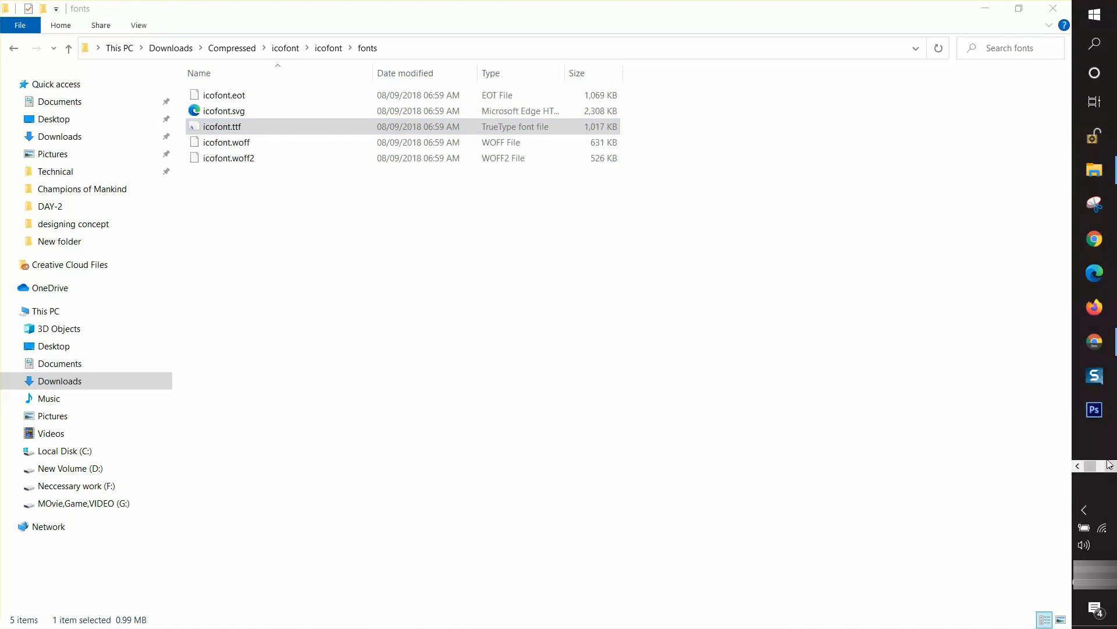
pyautogui.moveTo(1045, 316)
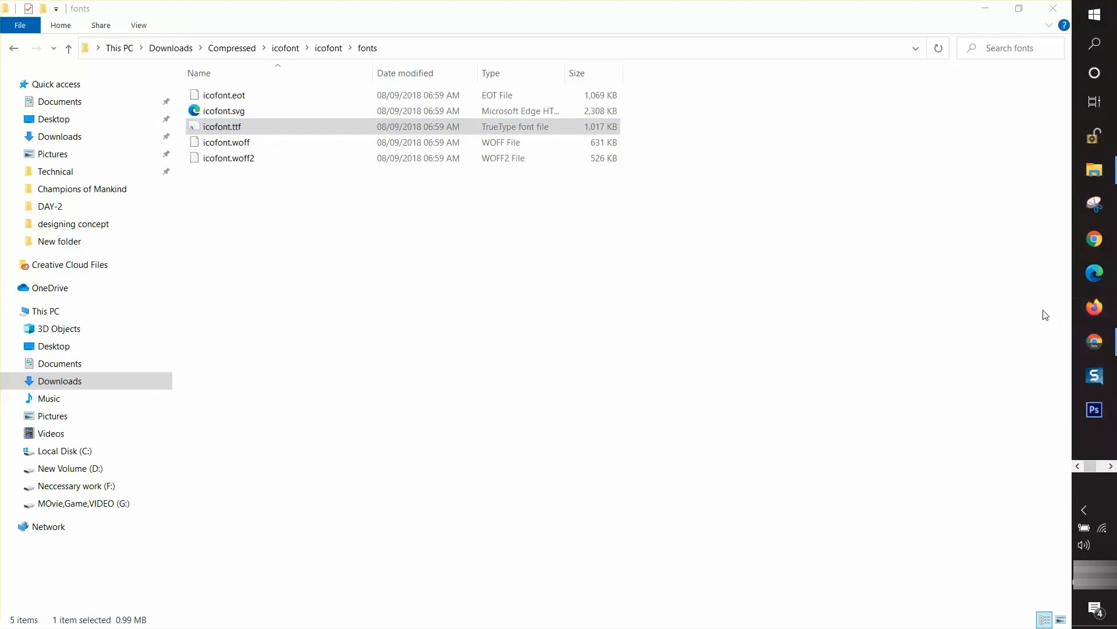
# Step: Find 'word 2016' in Windows Search and launch it with a blank document
pyautogui.click(223, 126)
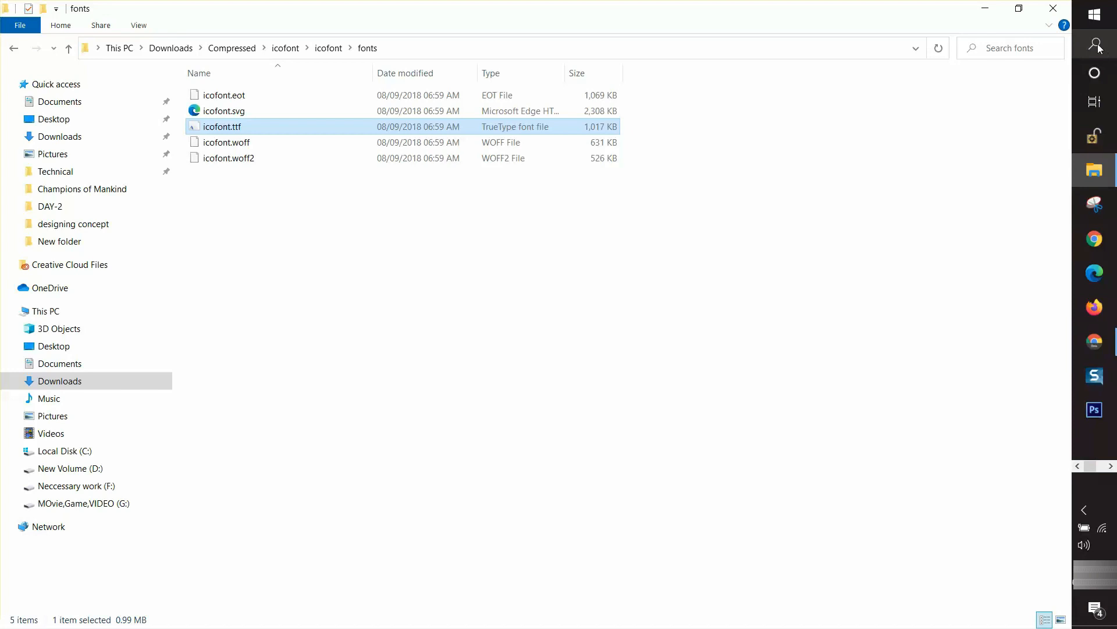
pyautogui.click(1097, 46)
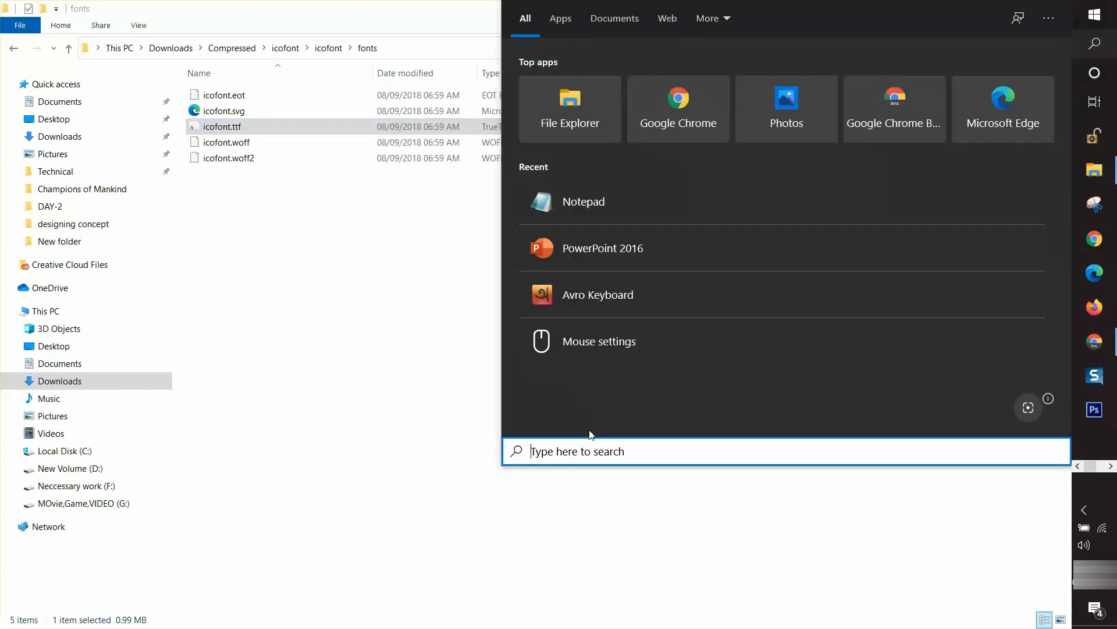
pyautogui.write('word 2016')
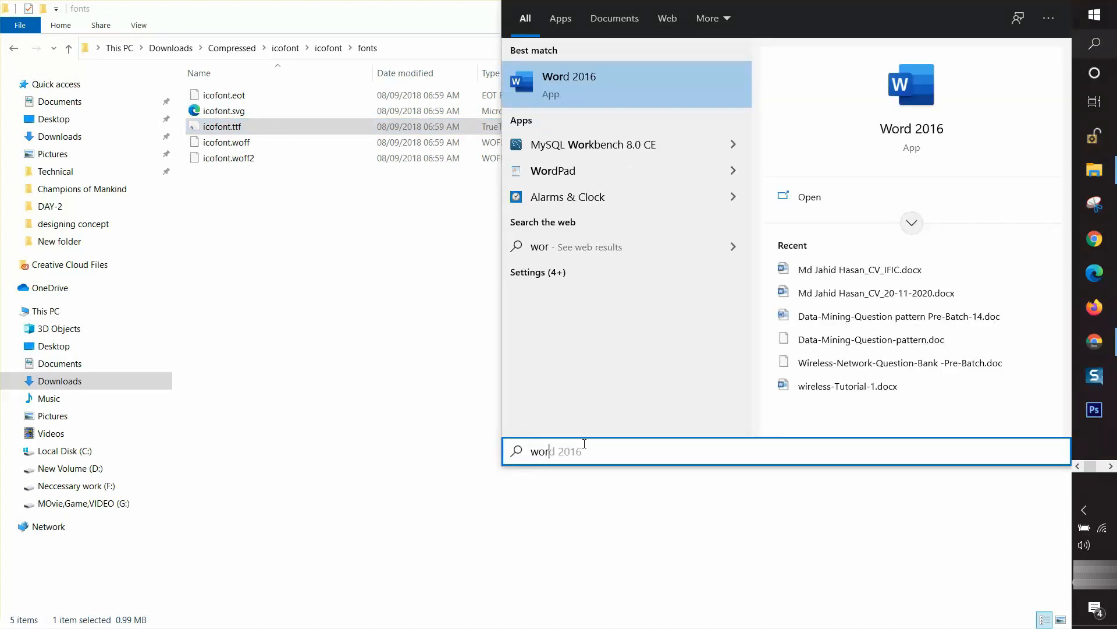
pyautogui.click(569, 84)
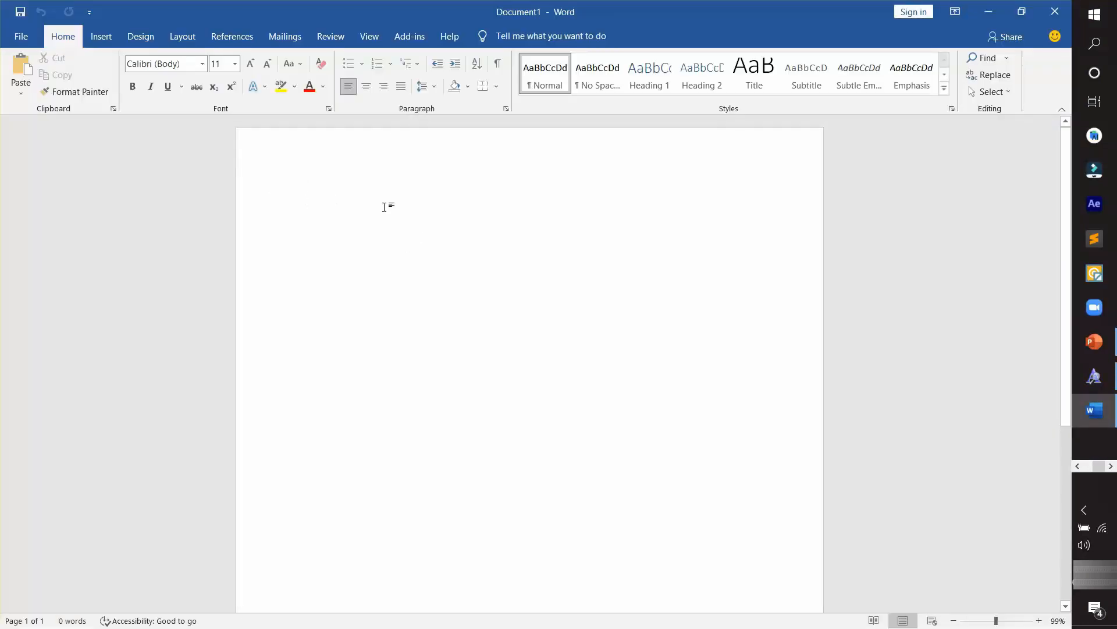
# Step: Write the sample word 'hkvkbk' and set its font to IcoFont
pyautogui.write('hkvkbk')
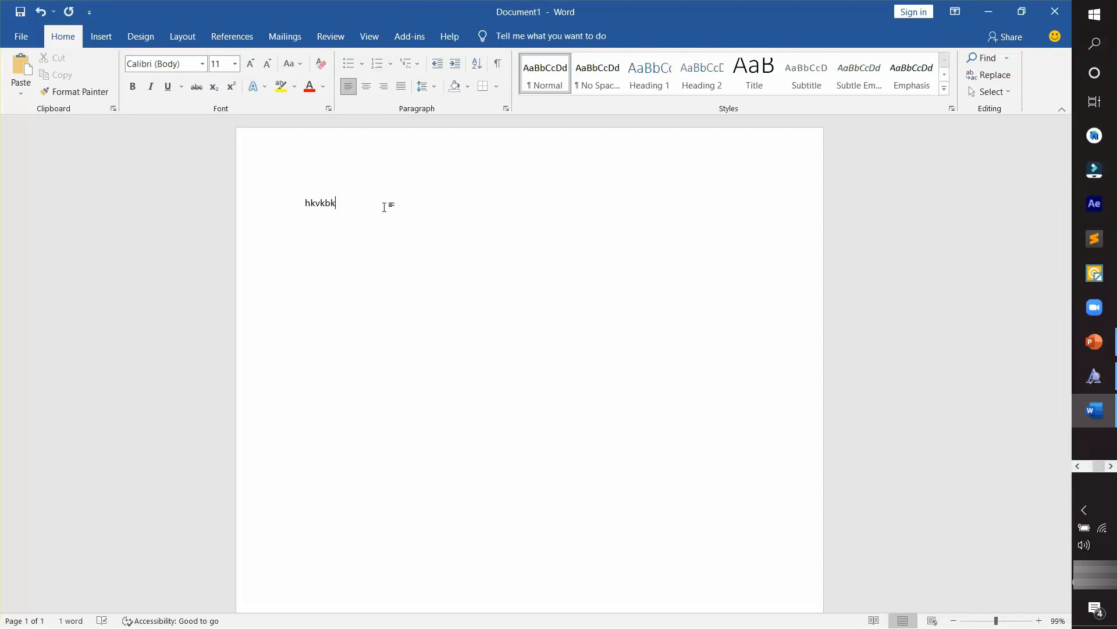
pyautogui.doubleClick(320, 203)
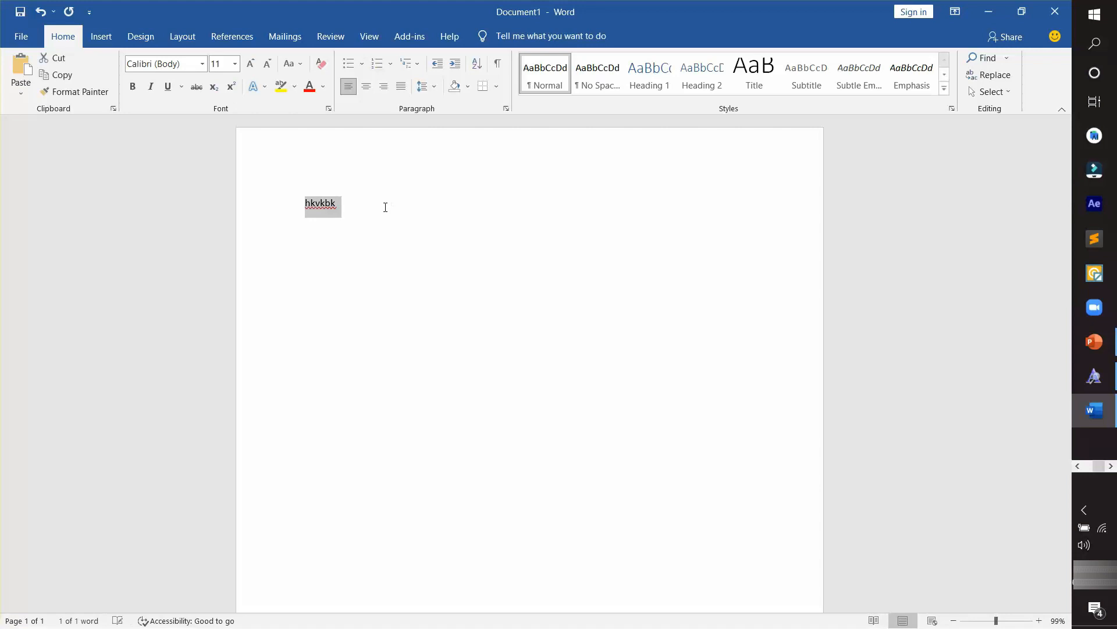
pyautogui.click(161, 63)
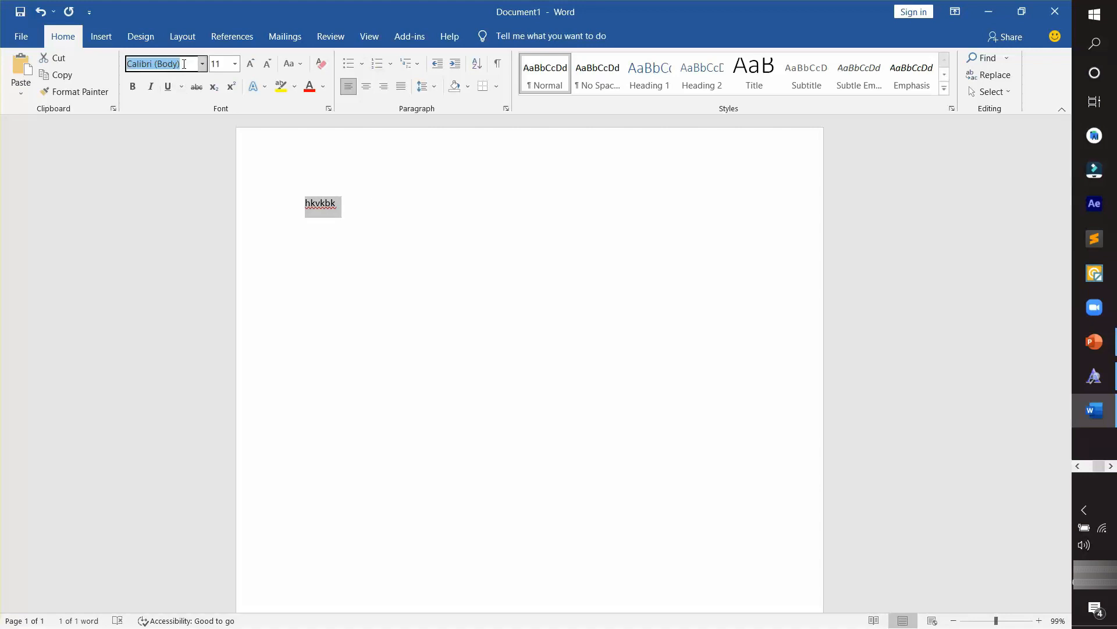
pyautogui.write('IcoFont')
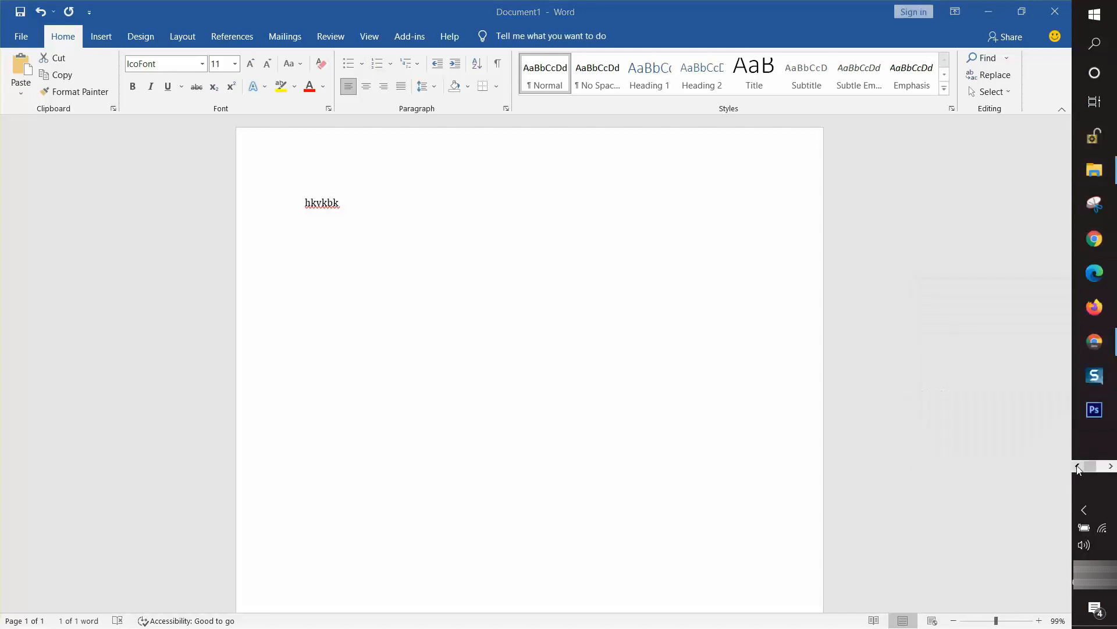
pyautogui.click(1095, 341)
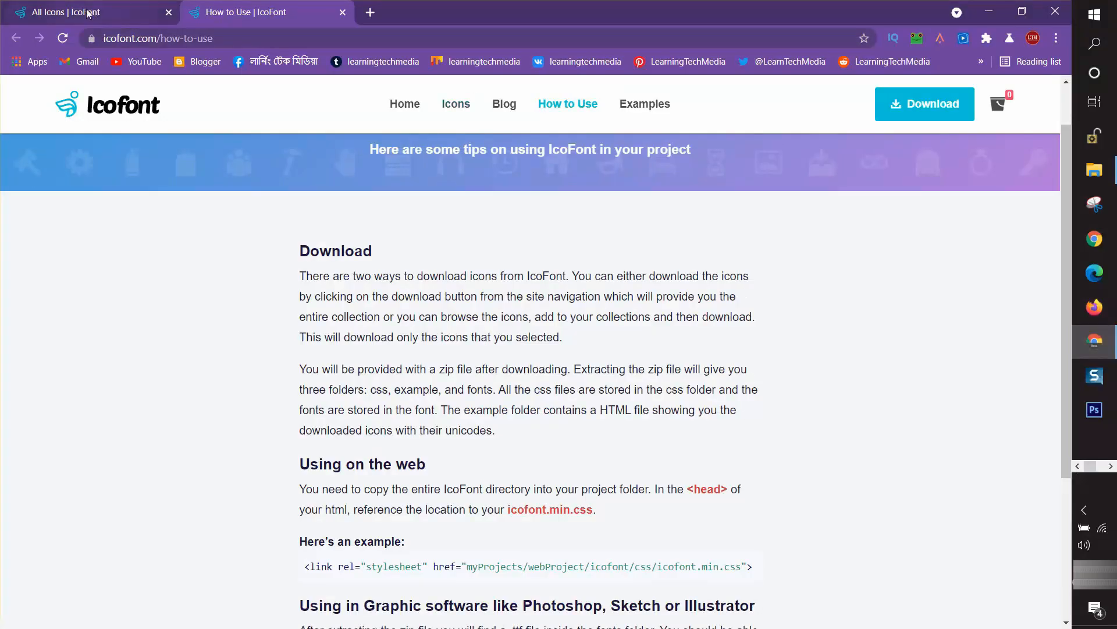
# Step: Copy the addons plug icon from the All Icons catalogue
pyautogui.click(456, 103)
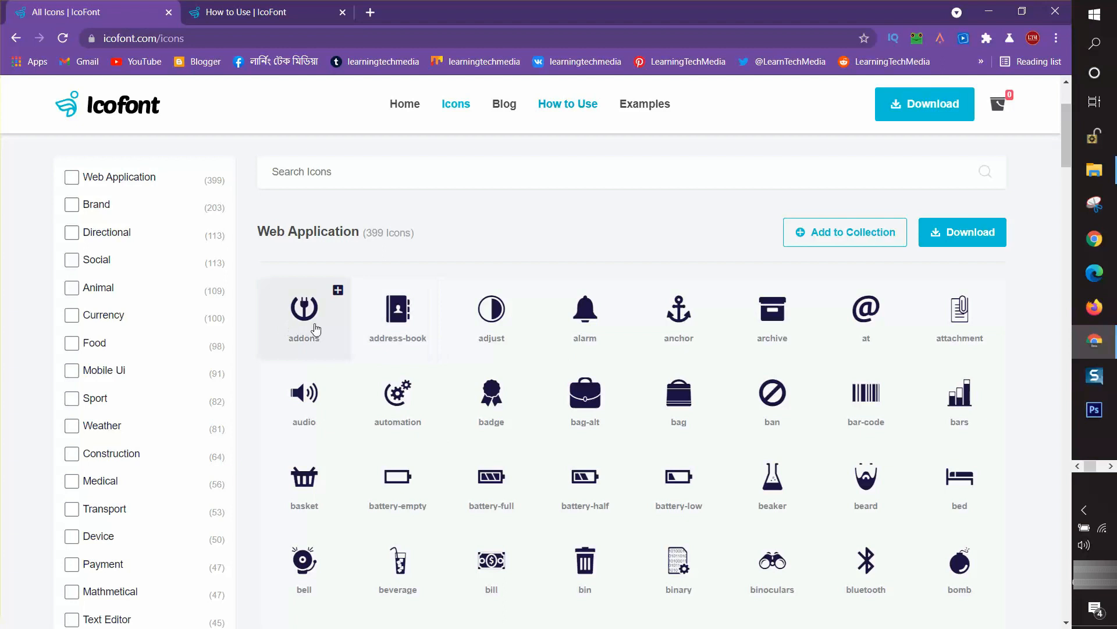
pyautogui.click(304, 317)
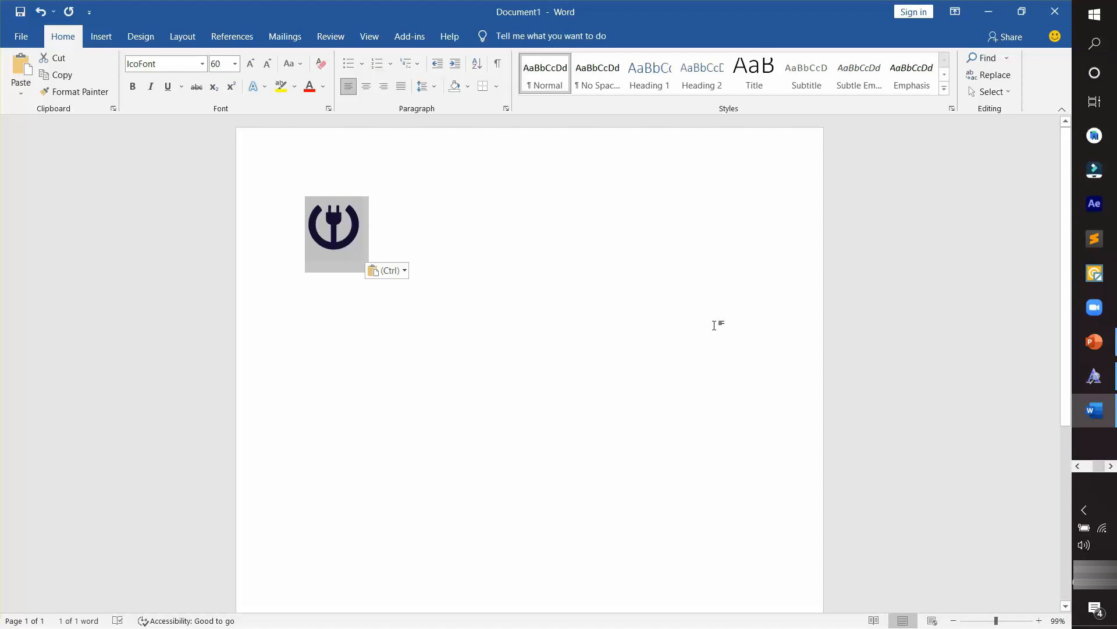
pyautogui.moveTo(716, 317)
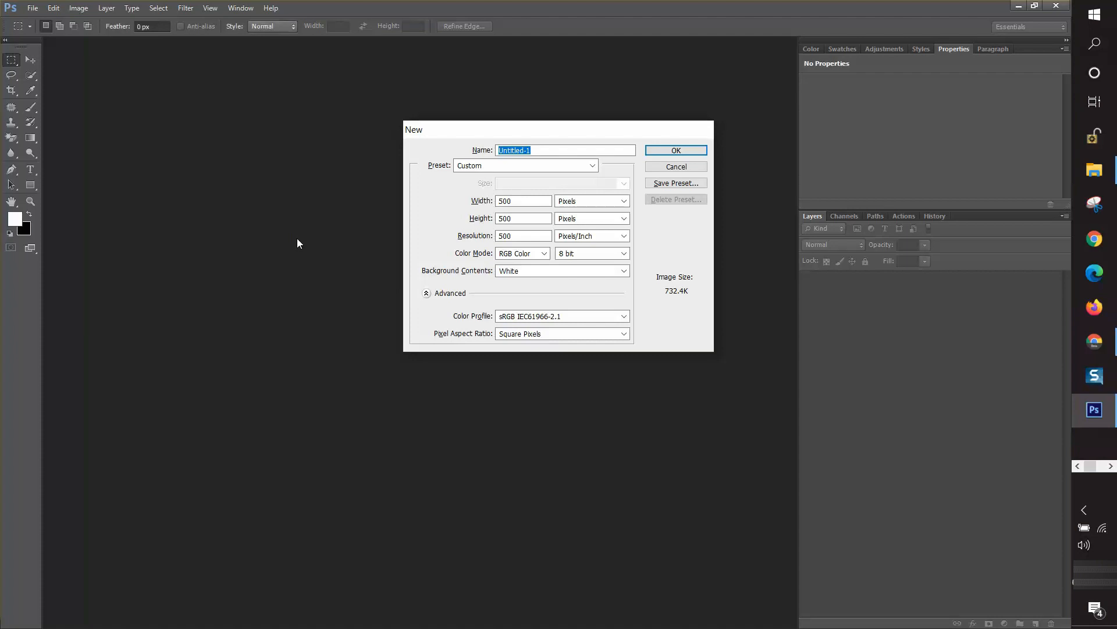
# Step: Create a new 500×500 px, 500 ppi document with a white background
pyautogui.click(674, 167)
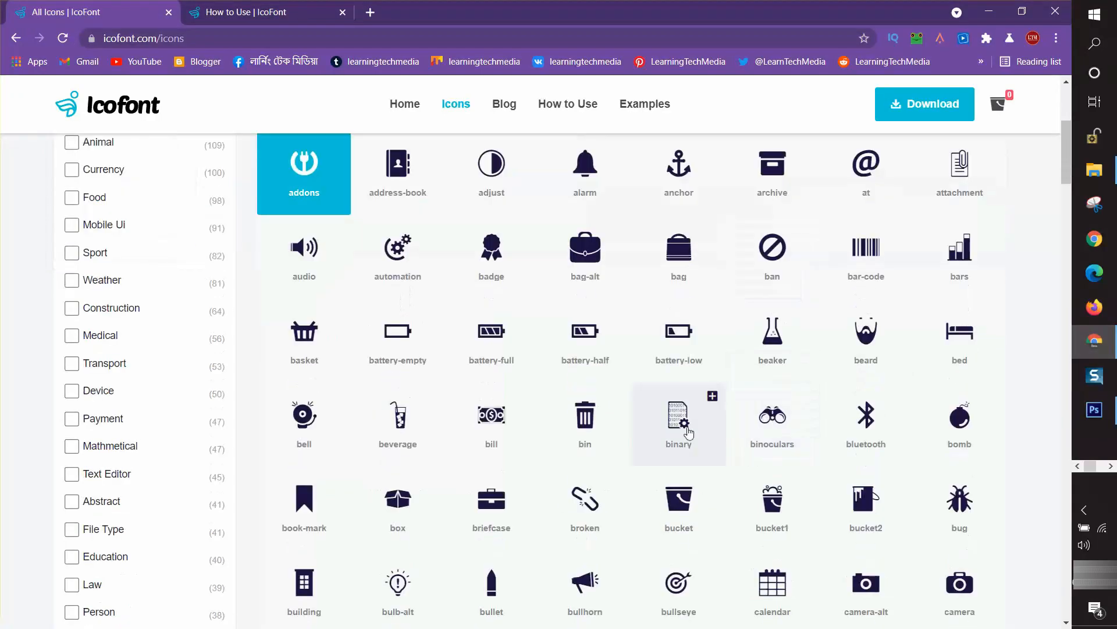
pyautogui.moveTo(491, 342)
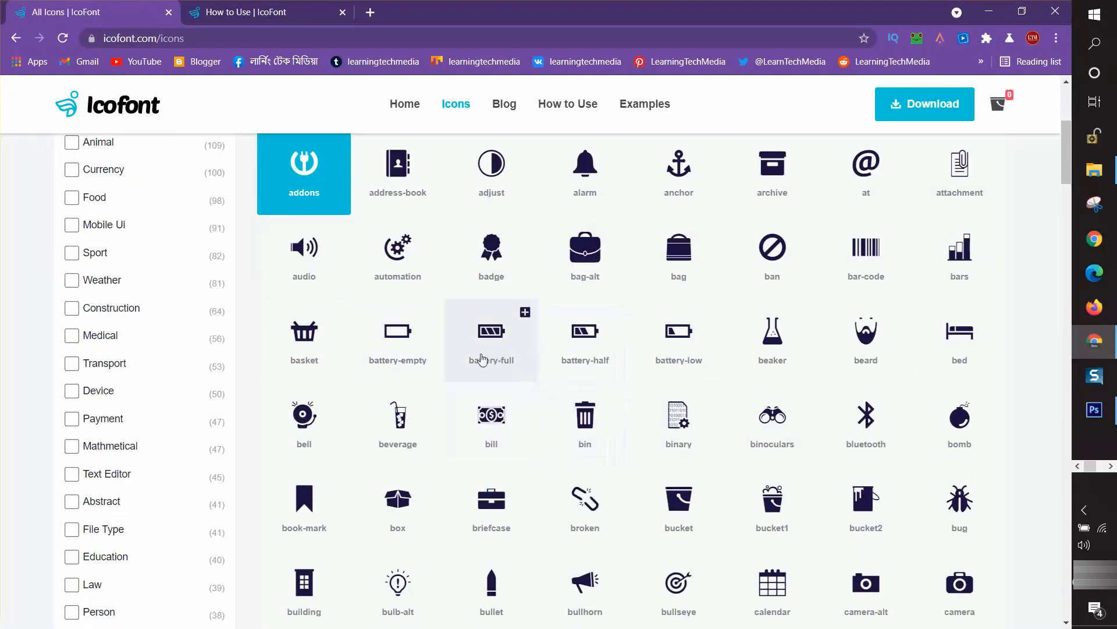
# Step: Copy the battery-full icon glyph from its details popup on IcoFont
pyautogui.click(491, 331)
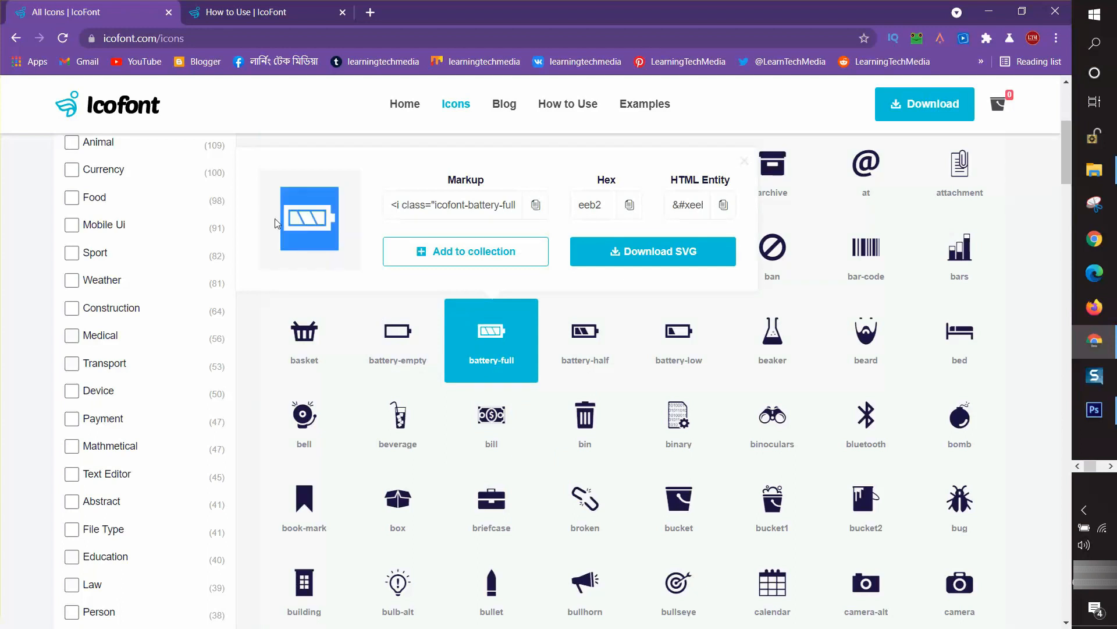
pyautogui.click(1094, 410)
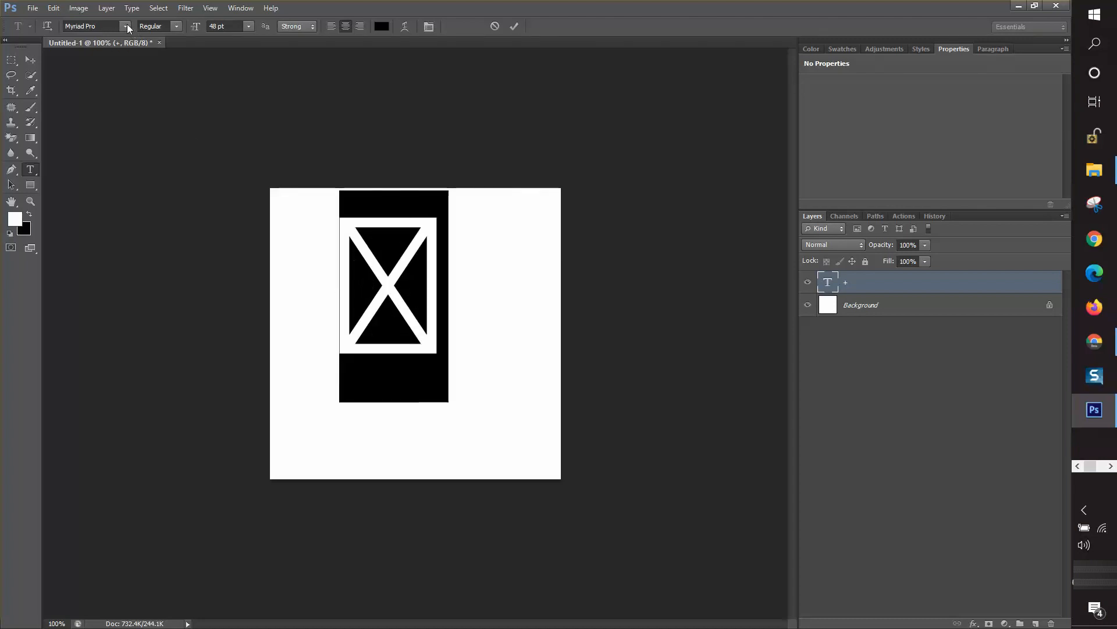
# Step: Set the pasted glyph's font to IcoFont and centre the battery-full icon on the canvas
pyautogui.click(127, 27)
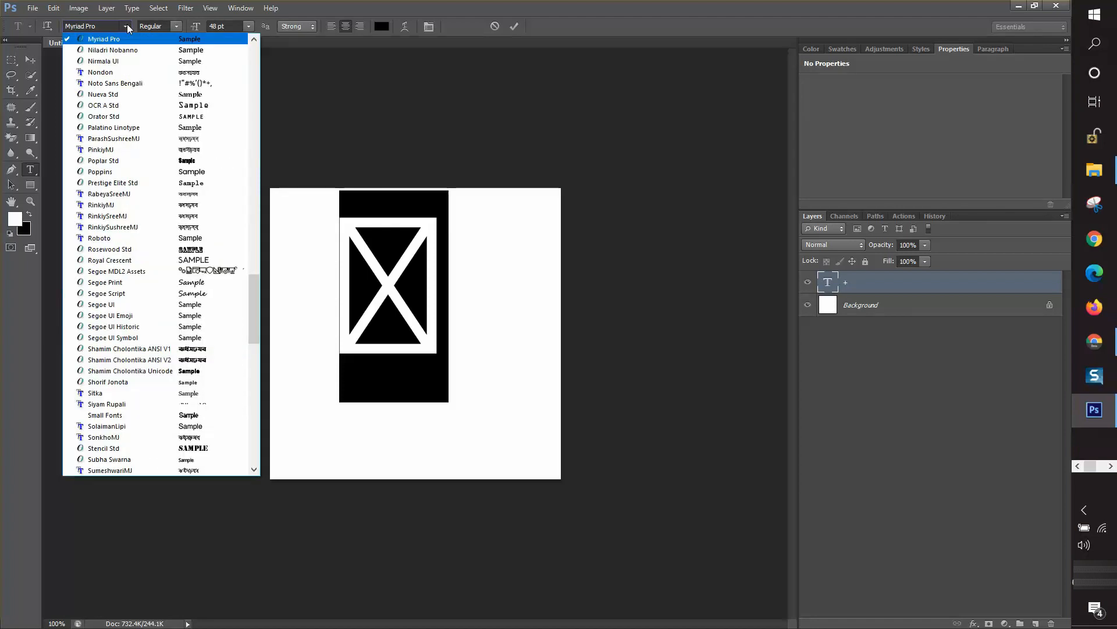
pyautogui.click(85, 26)
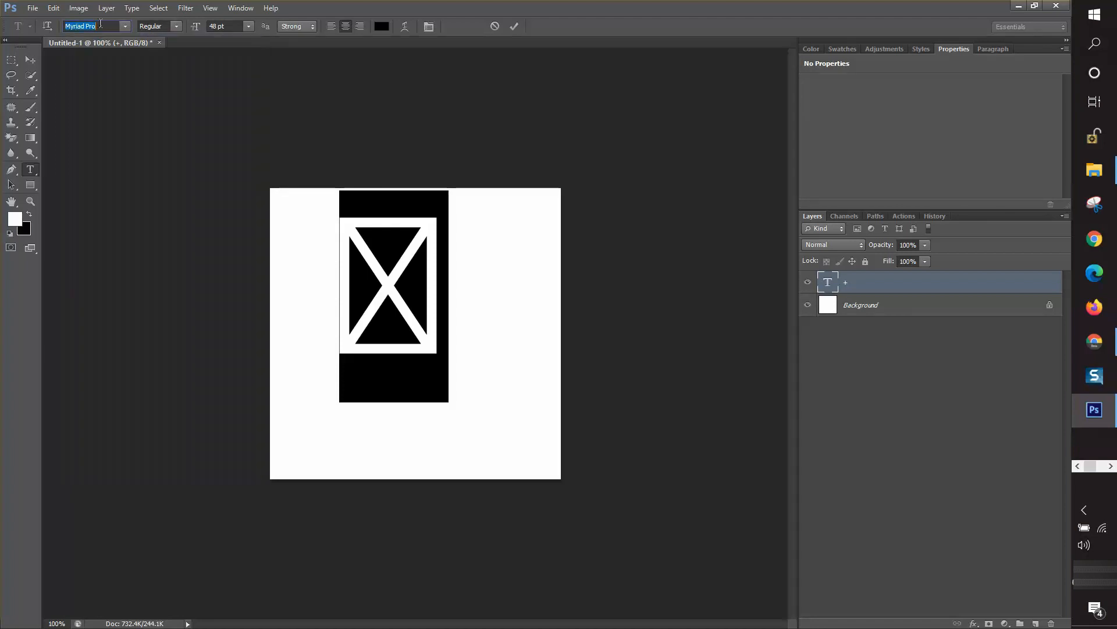
pyautogui.write('IcoFont')
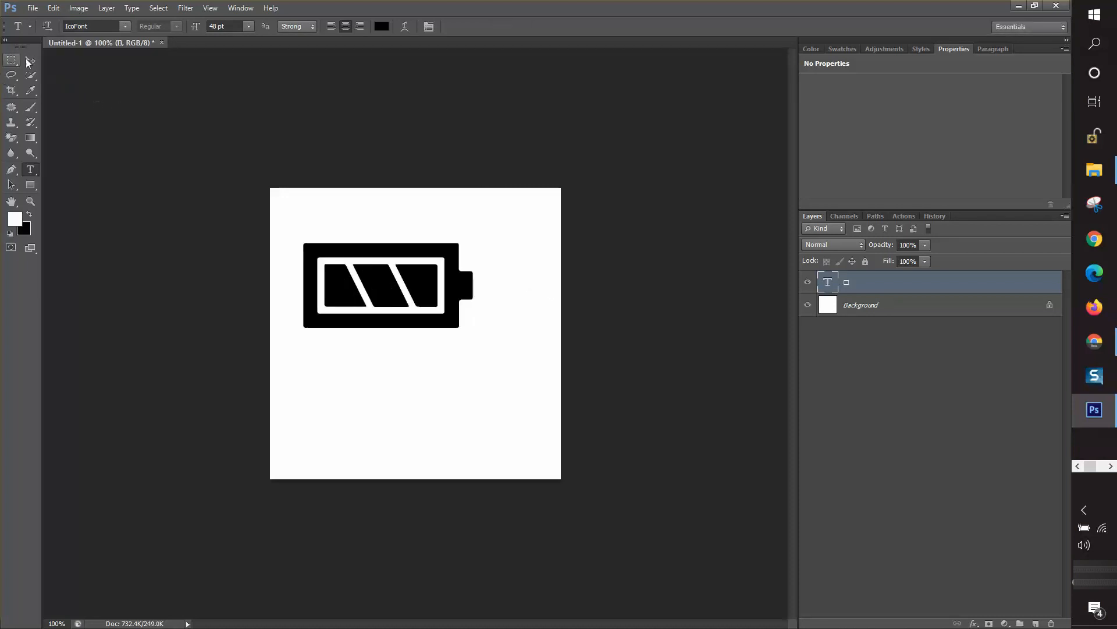
pyautogui.moveTo(387, 285); pyautogui.dragTo(420, 322)
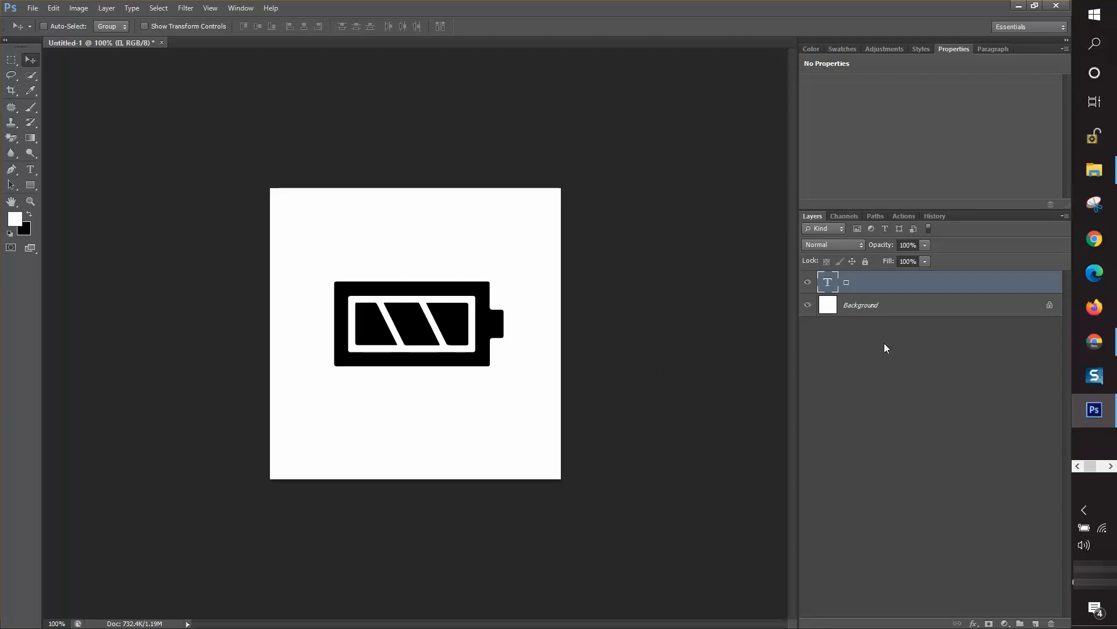
pyautogui.click(1094, 170)
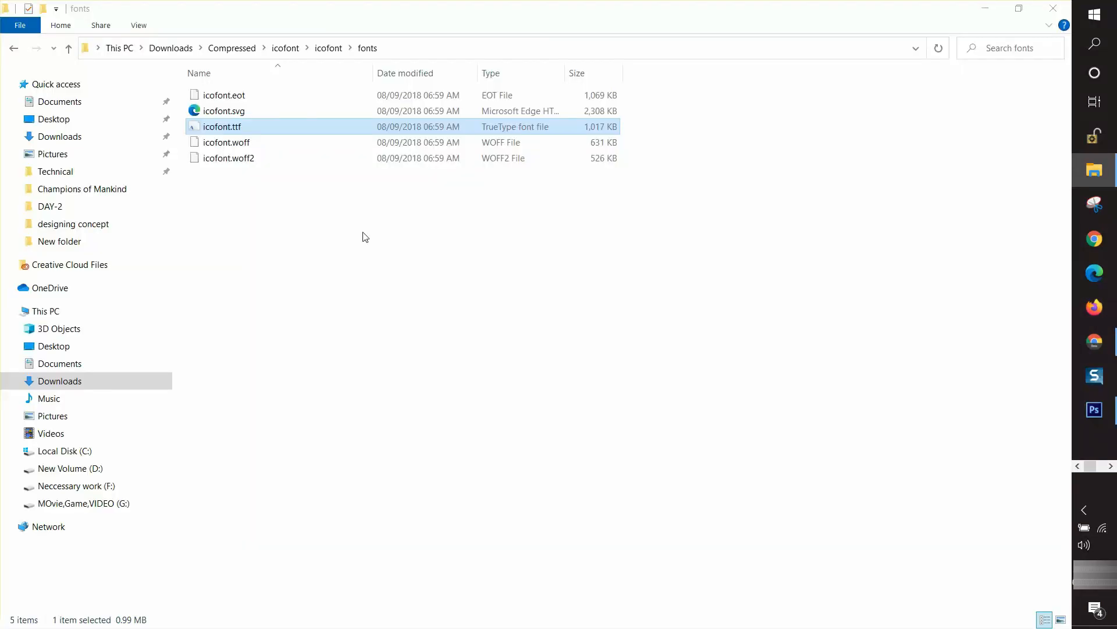
pyautogui.moveTo(383, 212)
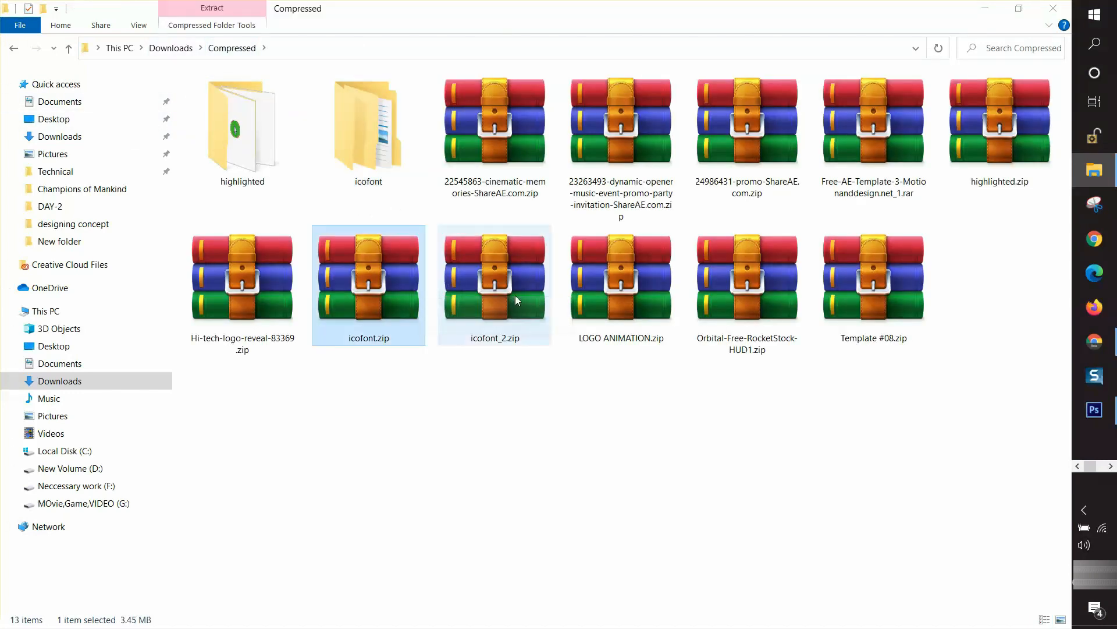
pyautogui.moveTo(369, 298)
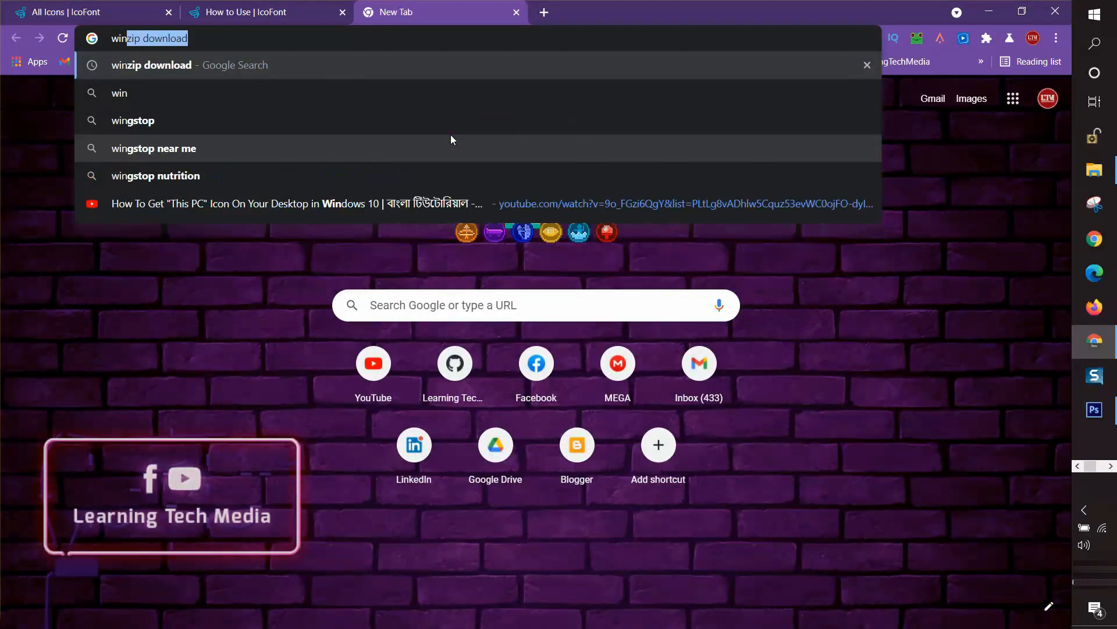
# Step: Search 'winrar download' and start the 64-bit WinRAR installer download from the official page
pyautogui.write('winrar')
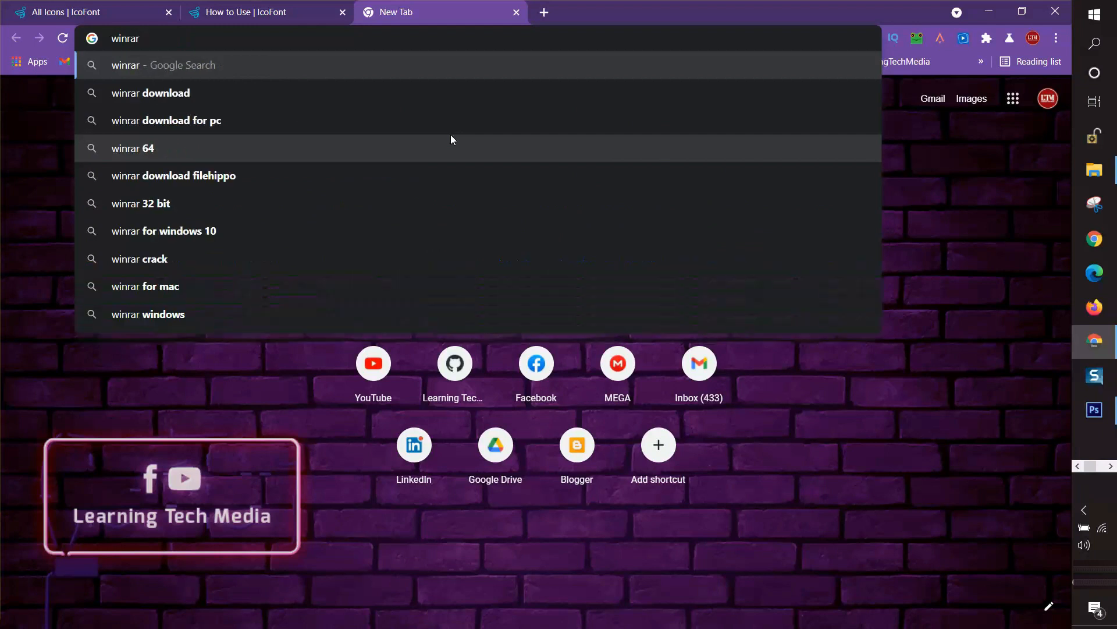
pyautogui.write('download')
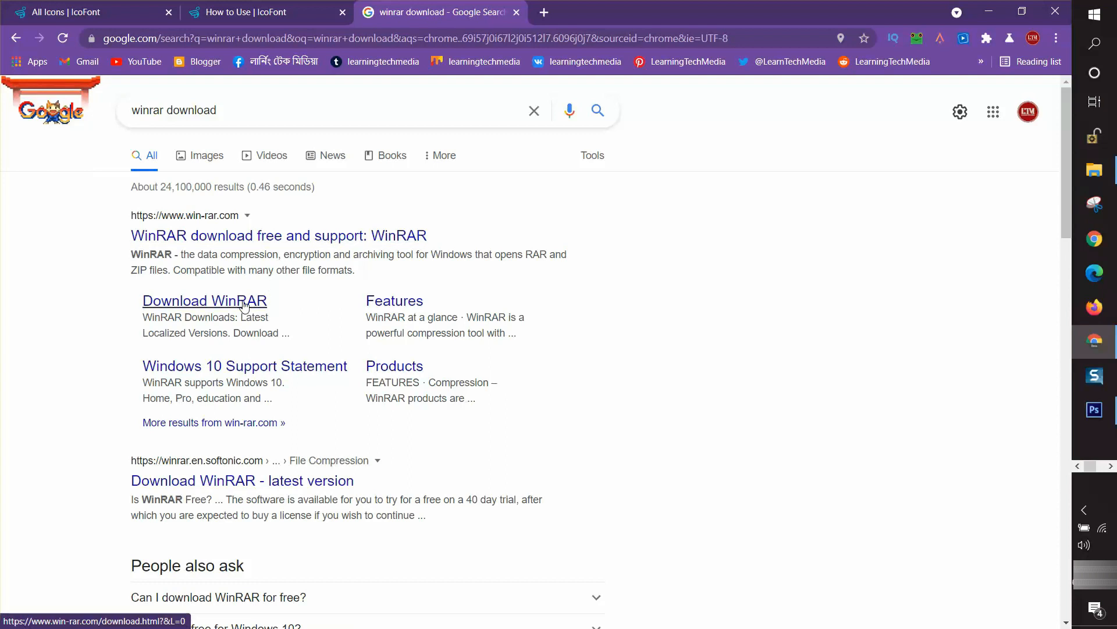
pyautogui.click(204, 300)
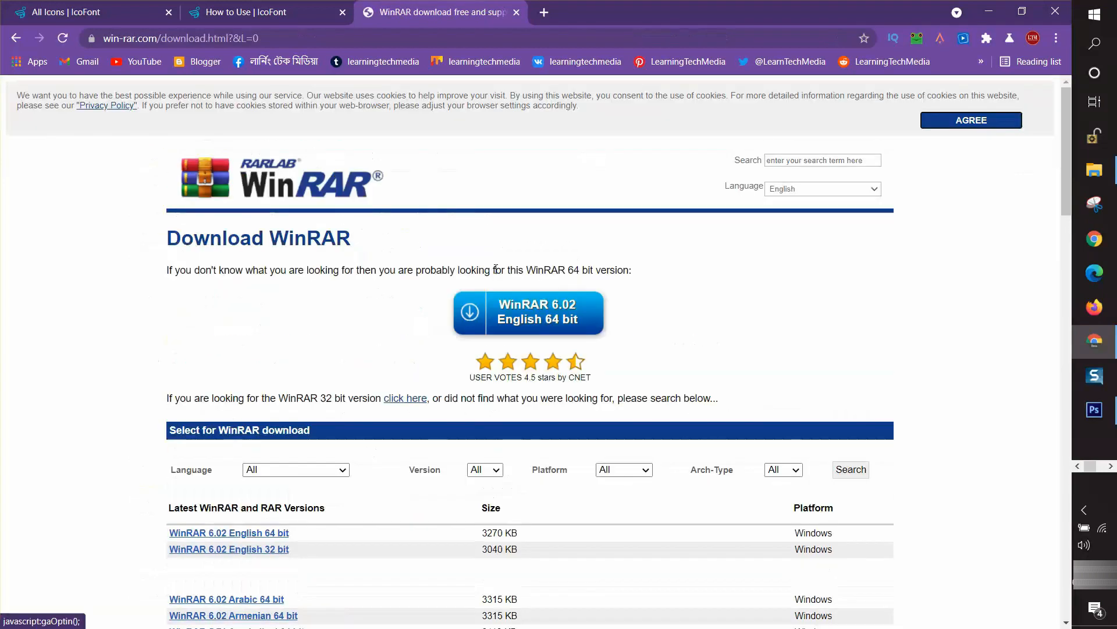
pyautogui.click(971, 120)
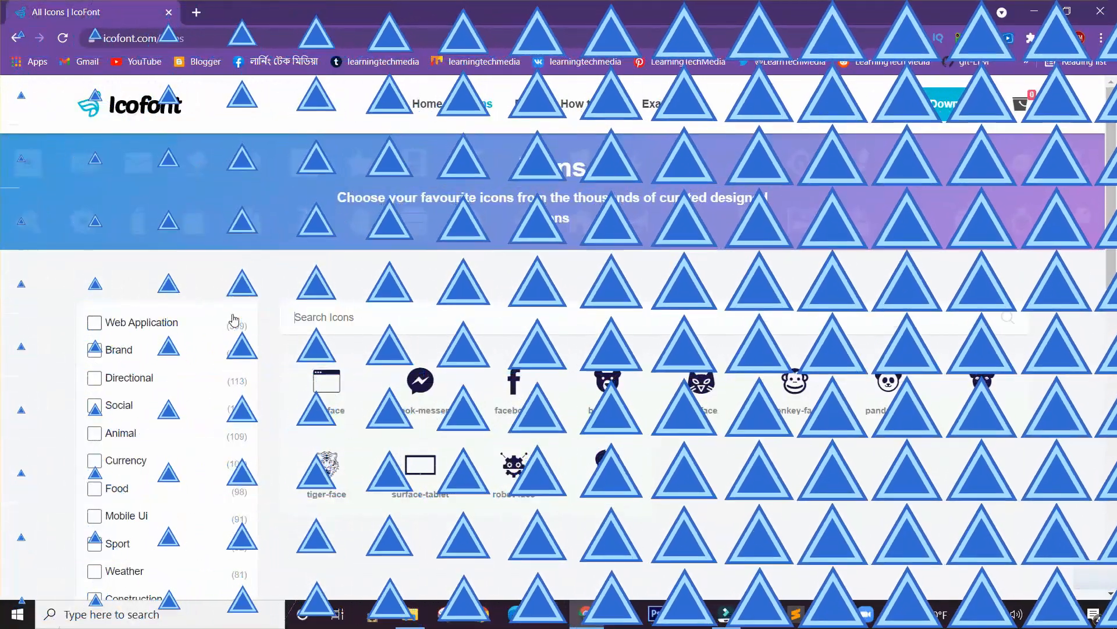
# Step: Search IcoFont for 'face' and show the facebook icon's details
pyautogui.write('facebook')
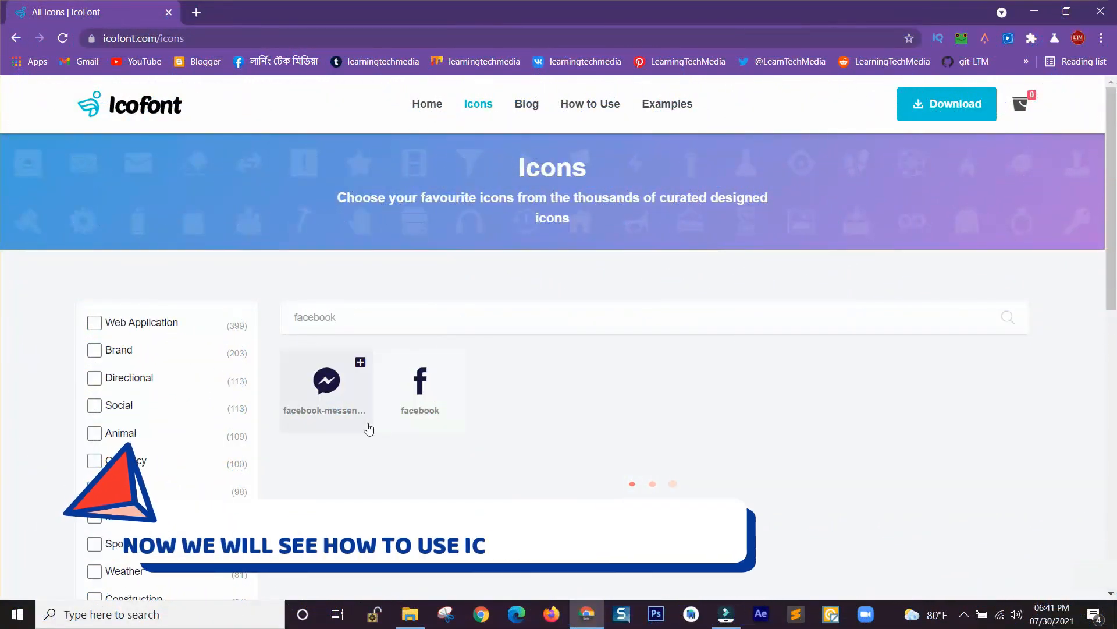
pyautogui.click(420, 385)
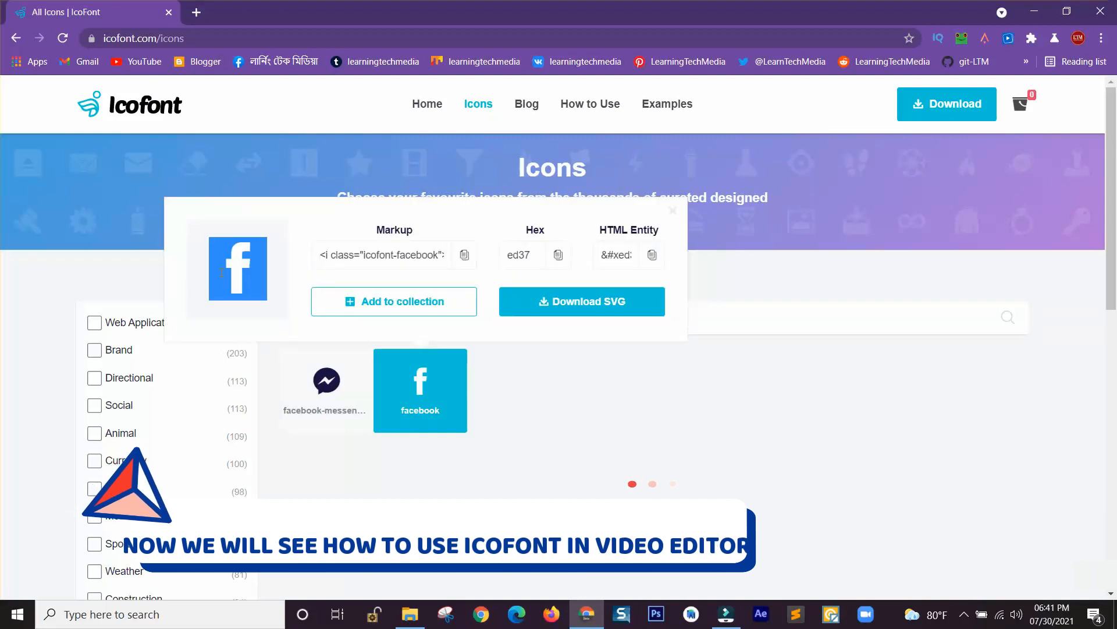